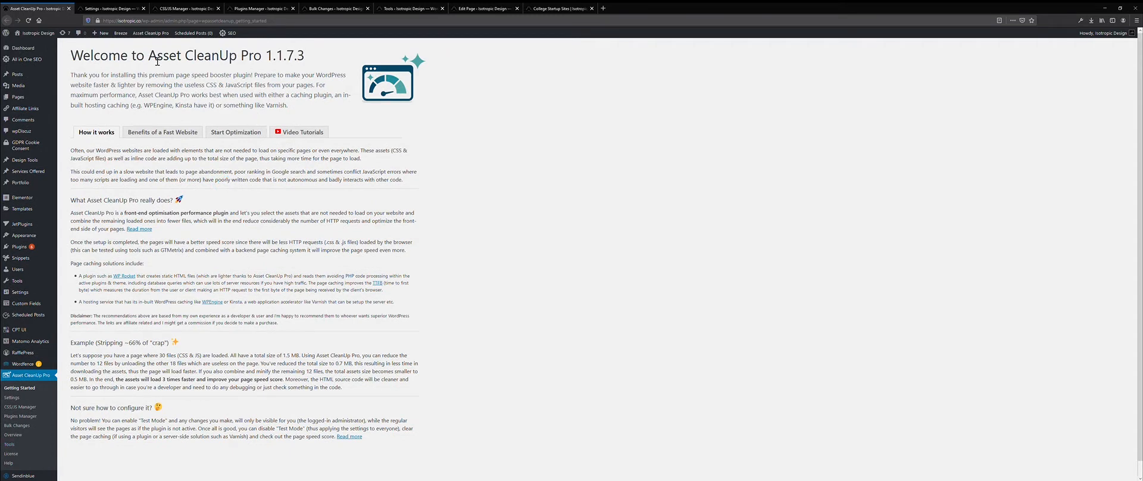
- Bring up Asset CleanUp Pro's Settings page in the WordPress admin
double_click(202, 55)
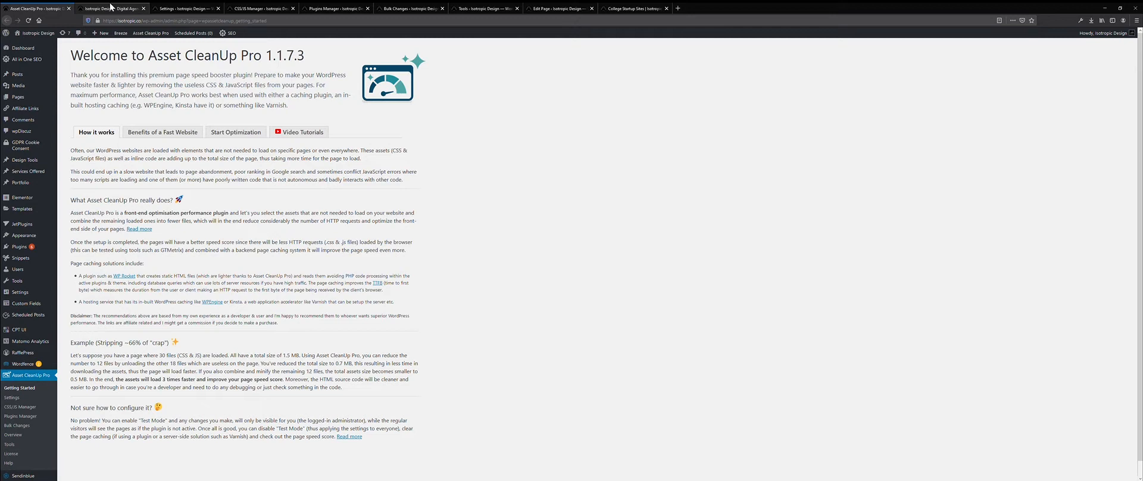
left_click(109, 8)
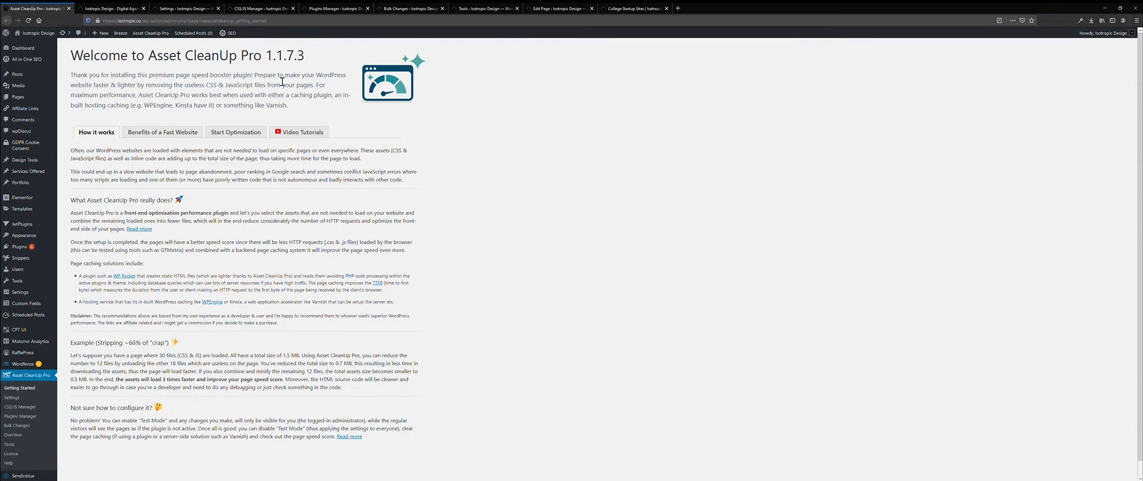
mouse_move(203, 69)
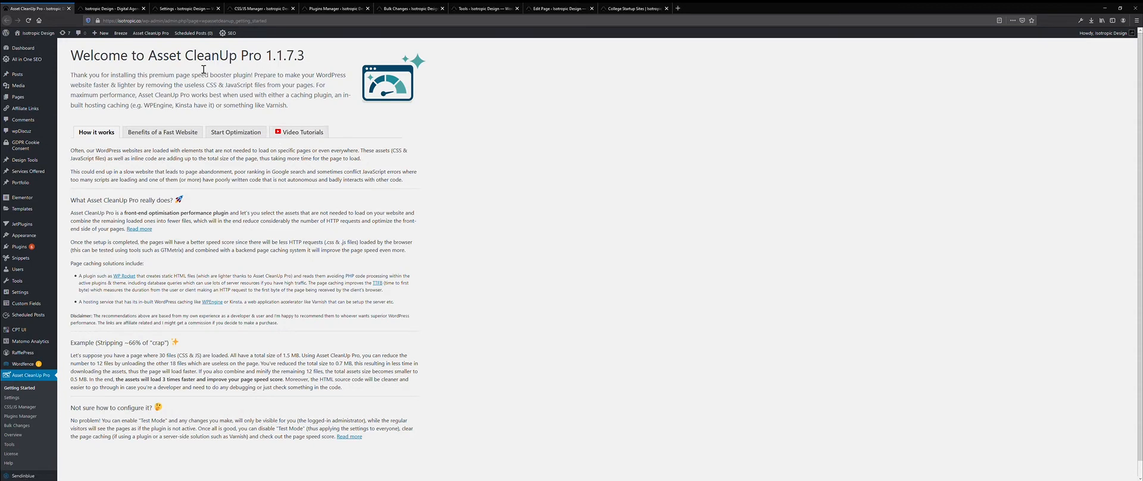
left_click(186, 8)
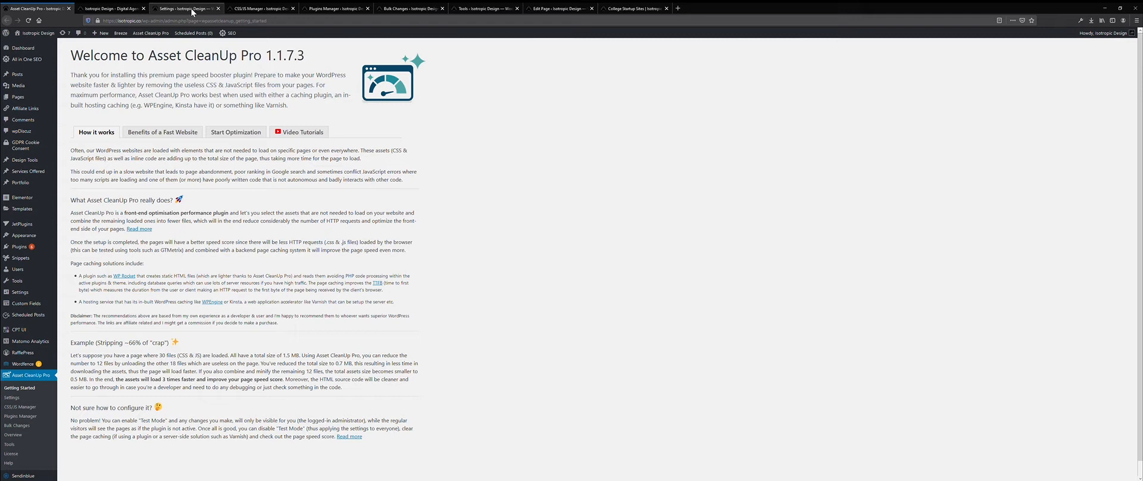
left_click(12, 397)
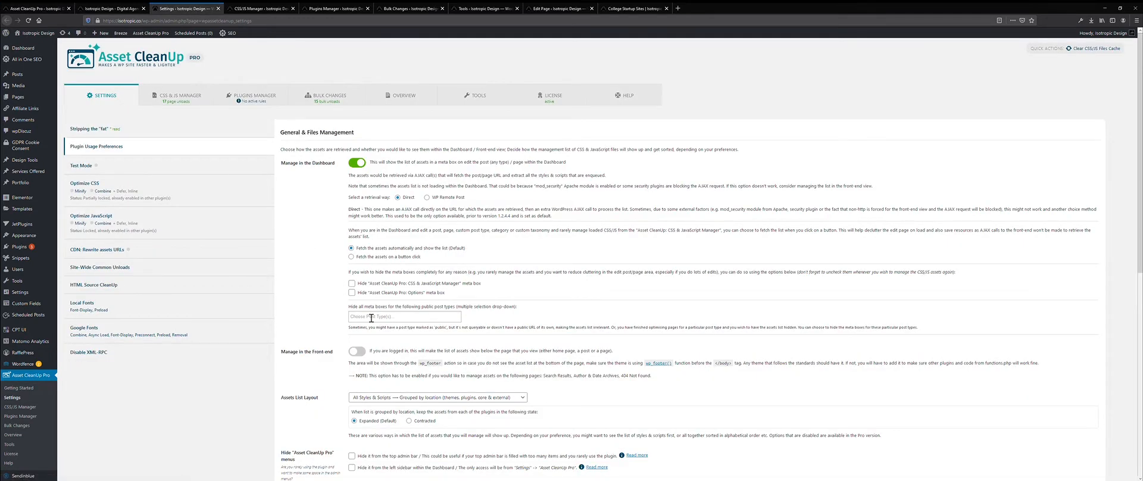
scroll("down", 3)
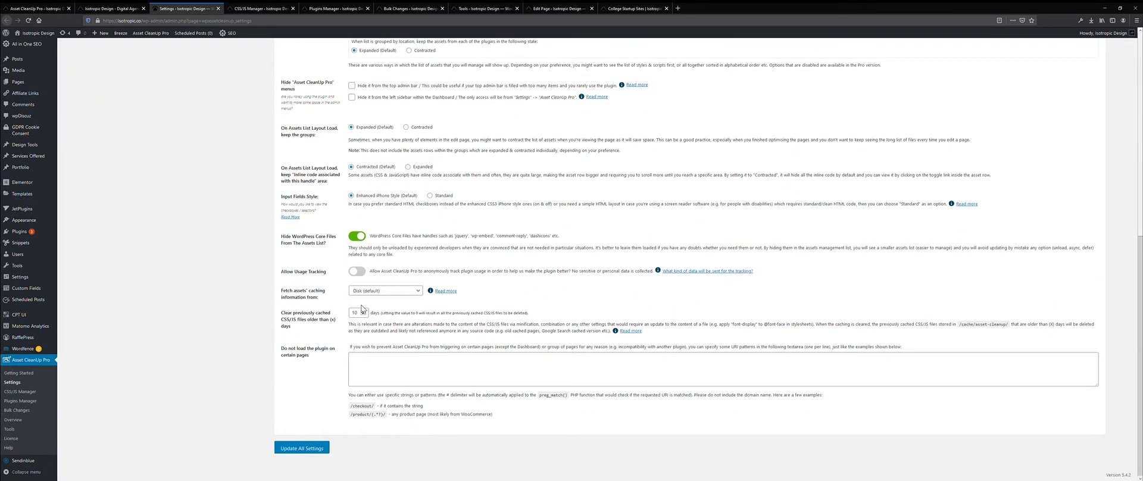
mouse_move(315, 199)
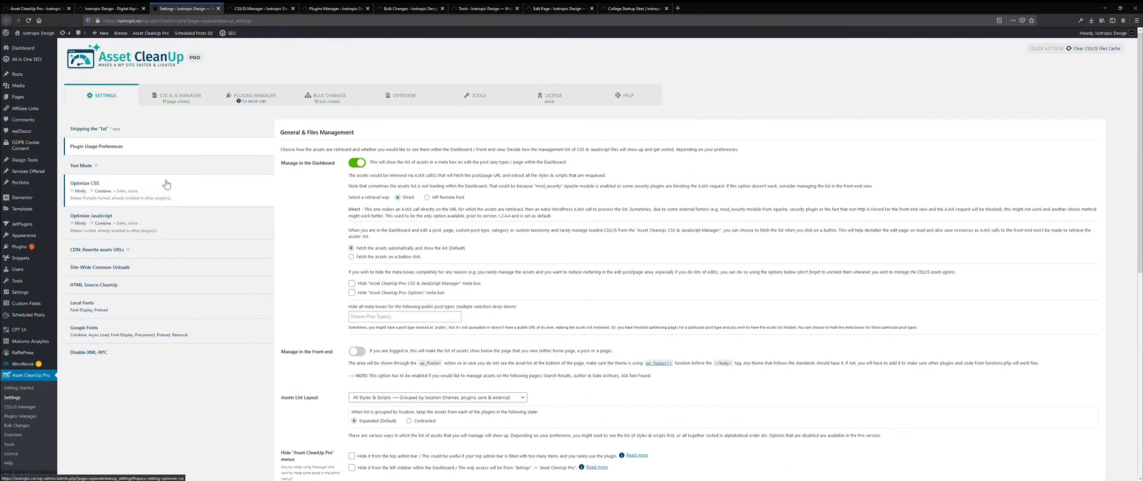
mouse_move(157, 191)
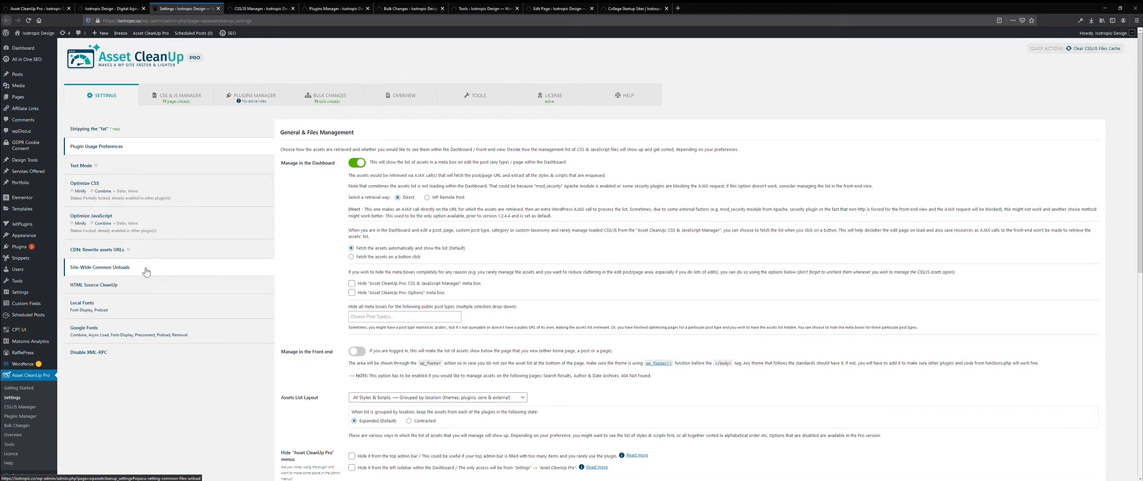
mouse_move(144, 306)
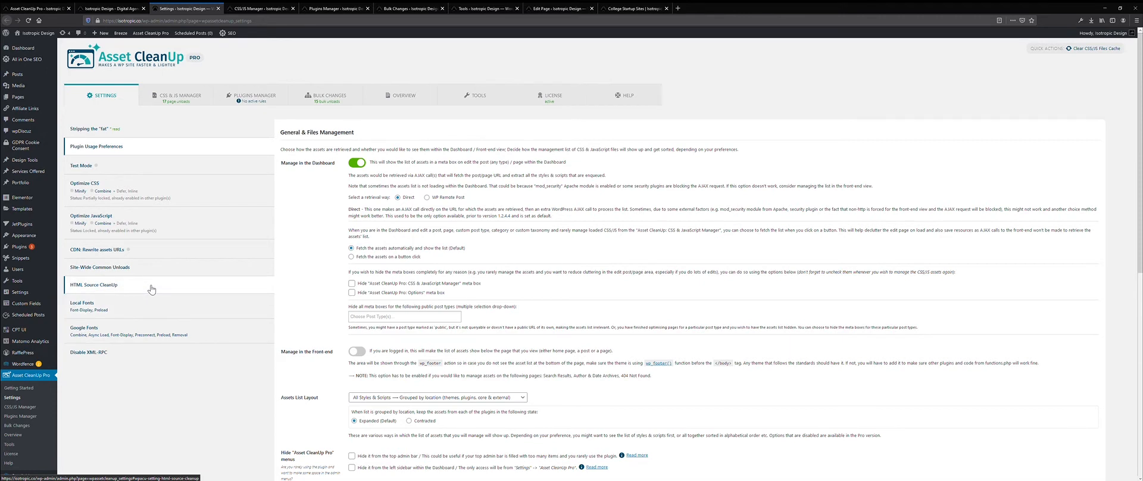
- Browse the Local Fonts, Google Fonts, Disable XML-RPC, CDN Rewrite and Optimize CSS sections
left_click(82, 303)
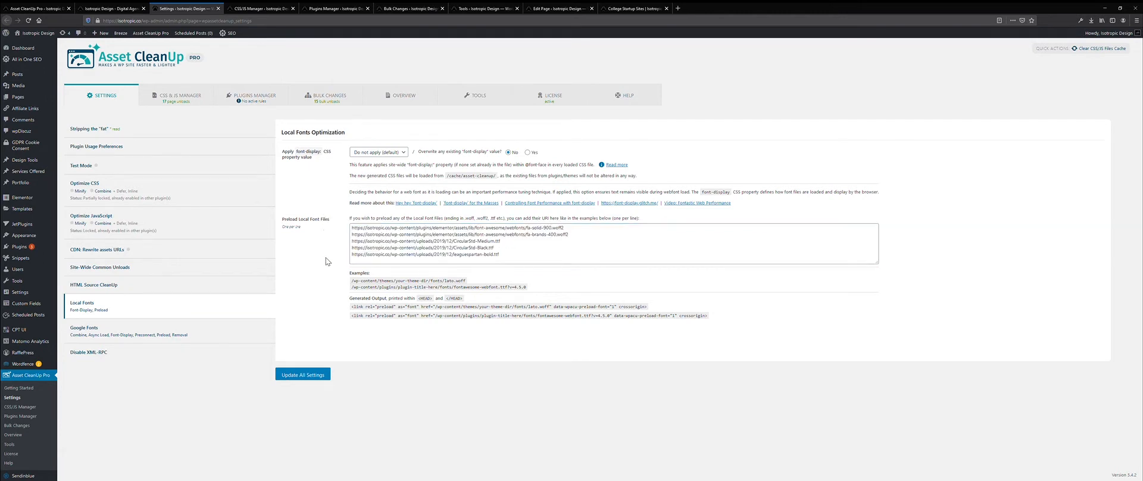
mouse_move(169, 334)
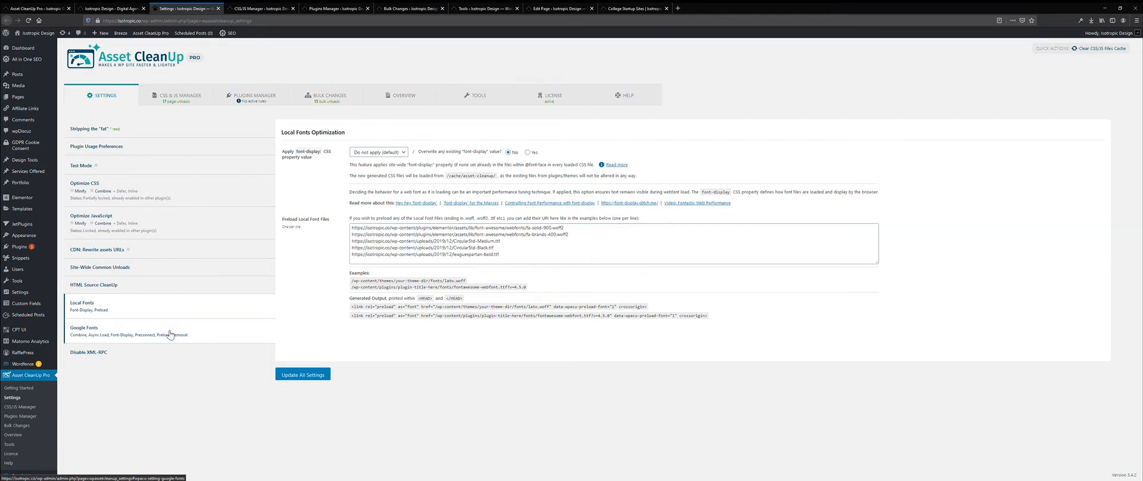
left_click(83, 327)
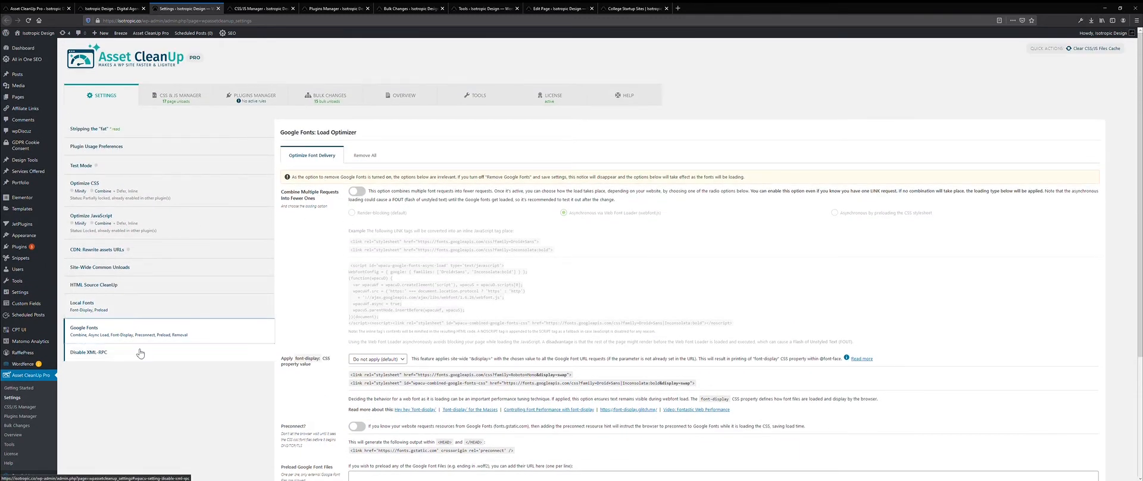
left_click(90, 352)
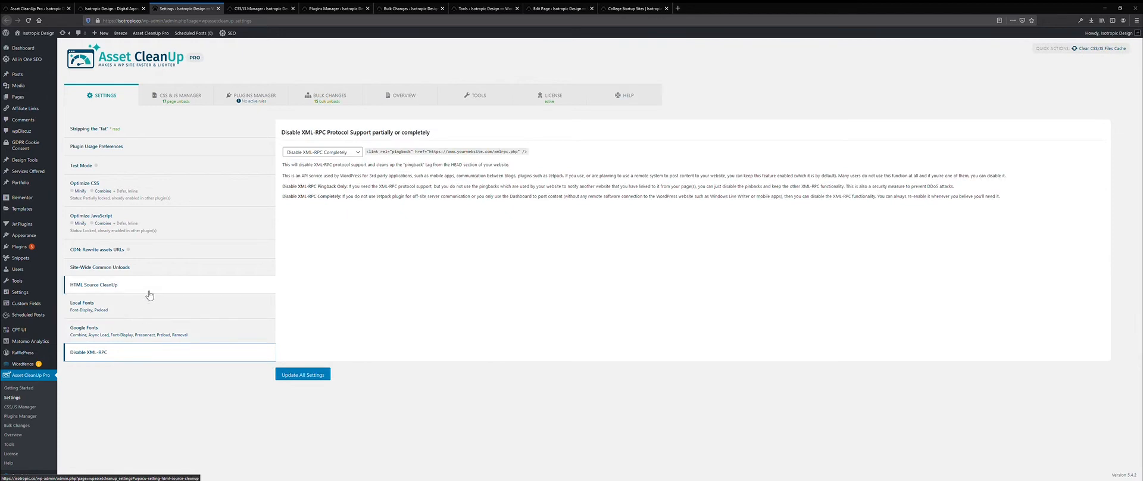
left_click(97, 250)
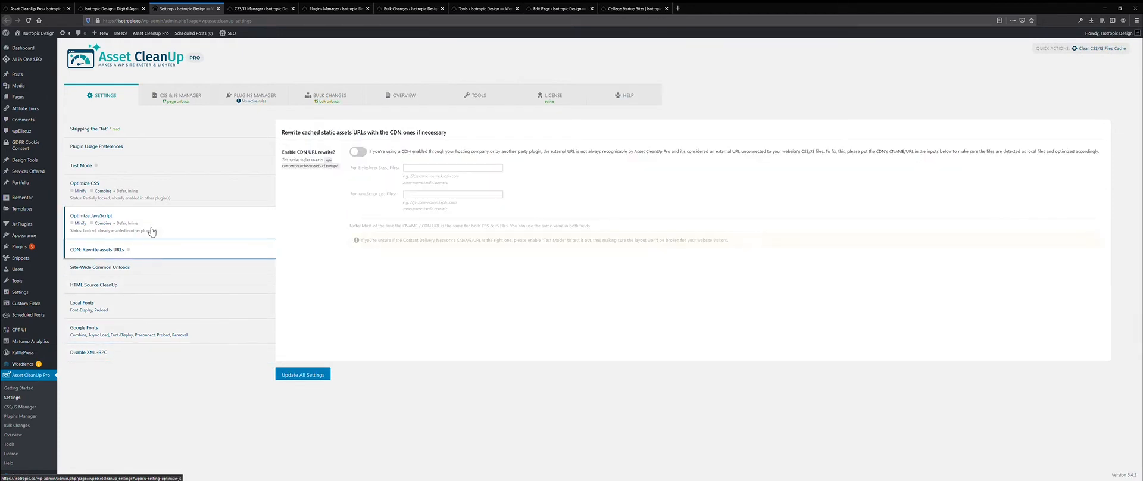
left_click(85, 184)
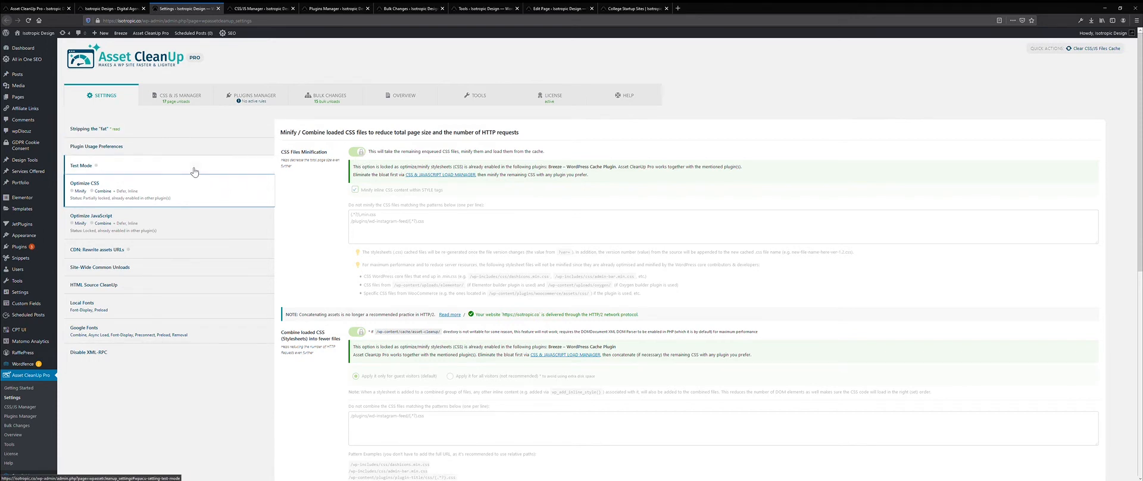
- Show the Test Mode settings section, leaving Enable Test Mode switched off
left_click(80, 165)
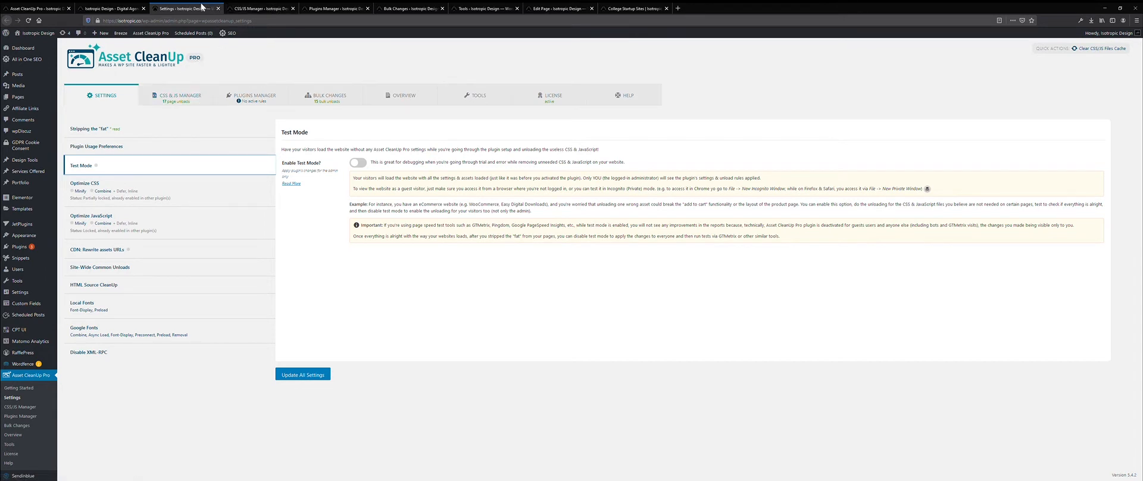
mouse_move(549, 32)
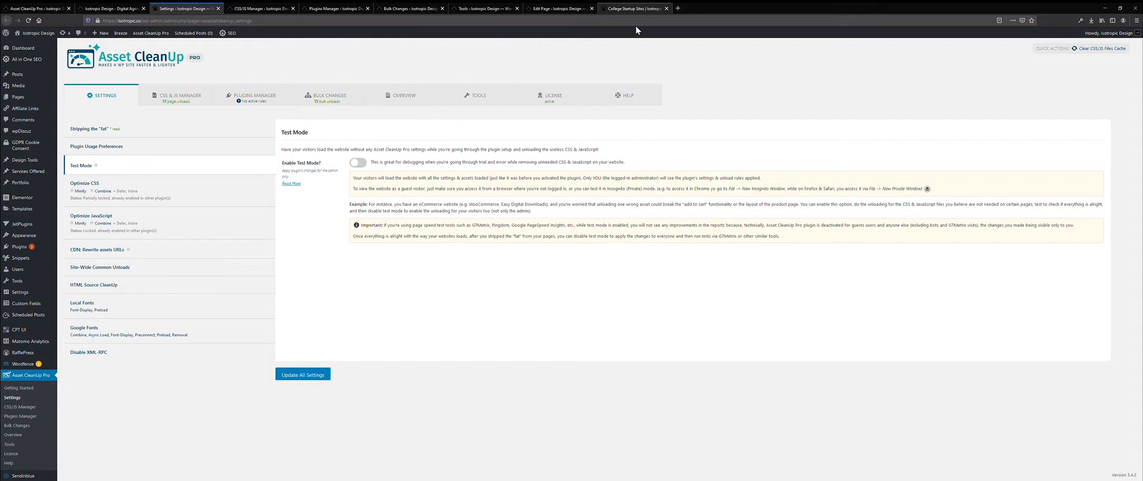
- Scroll through the live College Startup Sites page with its 'Websites For College Startups' hero
left_click(634, 8)
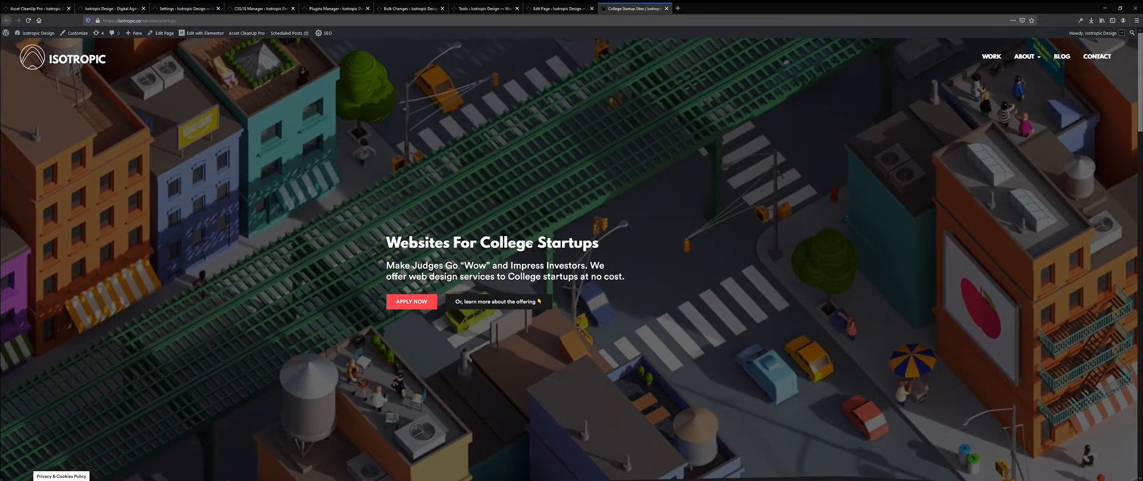
scroll("down", 3)
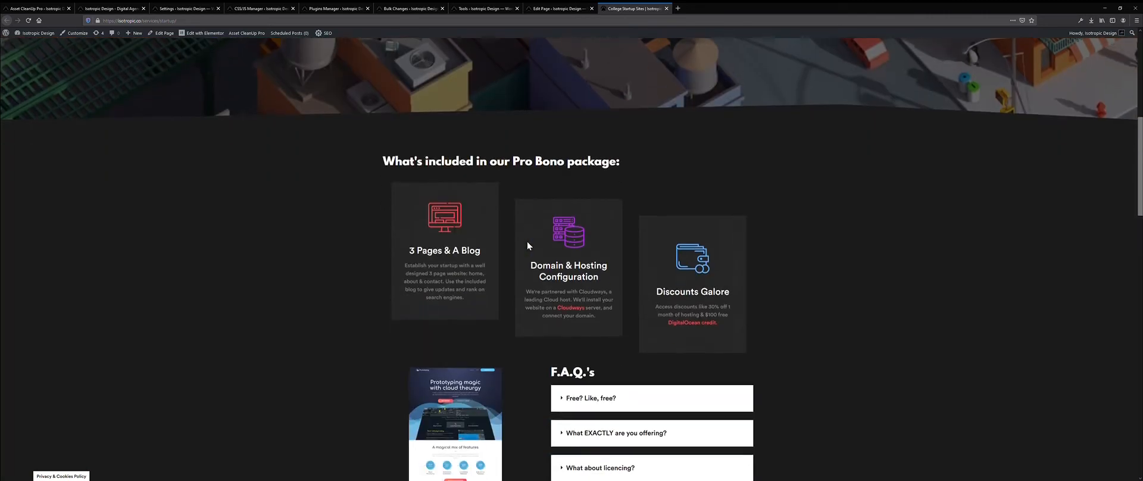
scroll("down", 3)
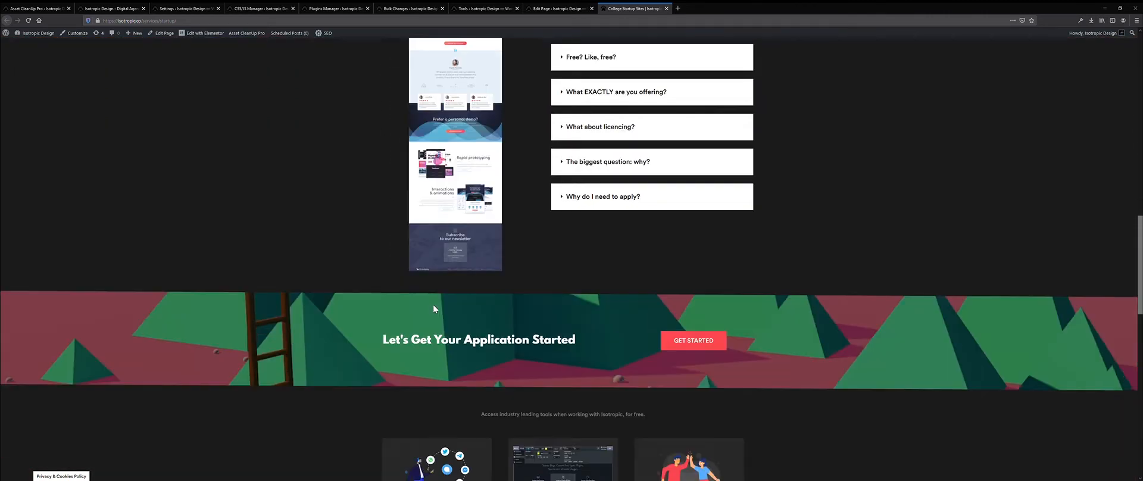
scroll("down", 3)
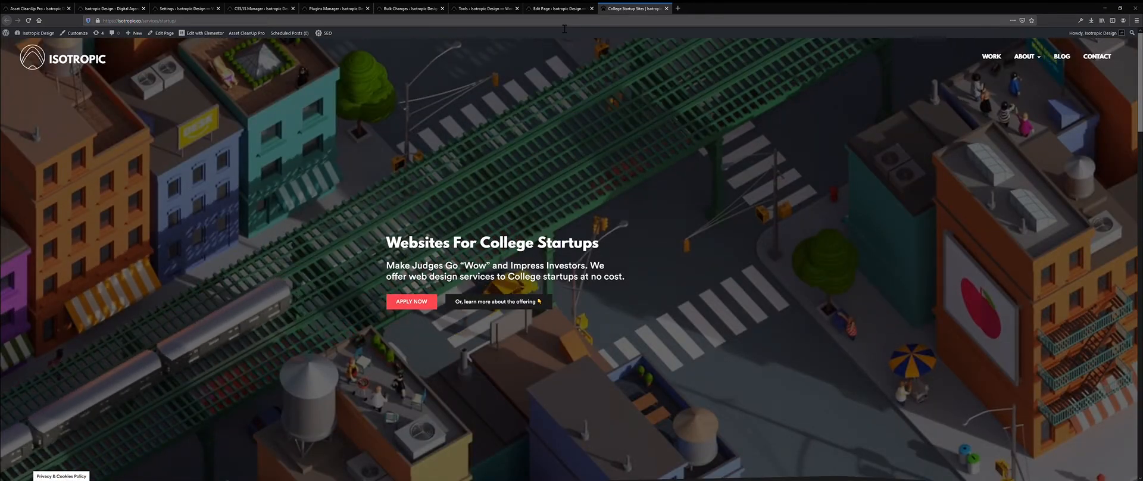
- Scroll the page editor's Asset CleanUp Pro list to the Copy Anything to Clipboard files
left_click(558, 8)
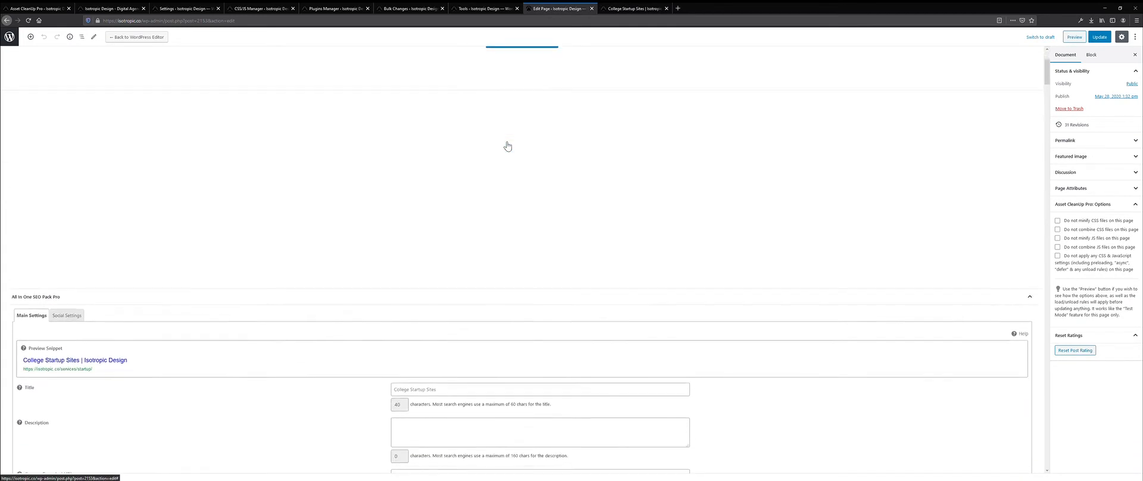
scroll("down", 3)
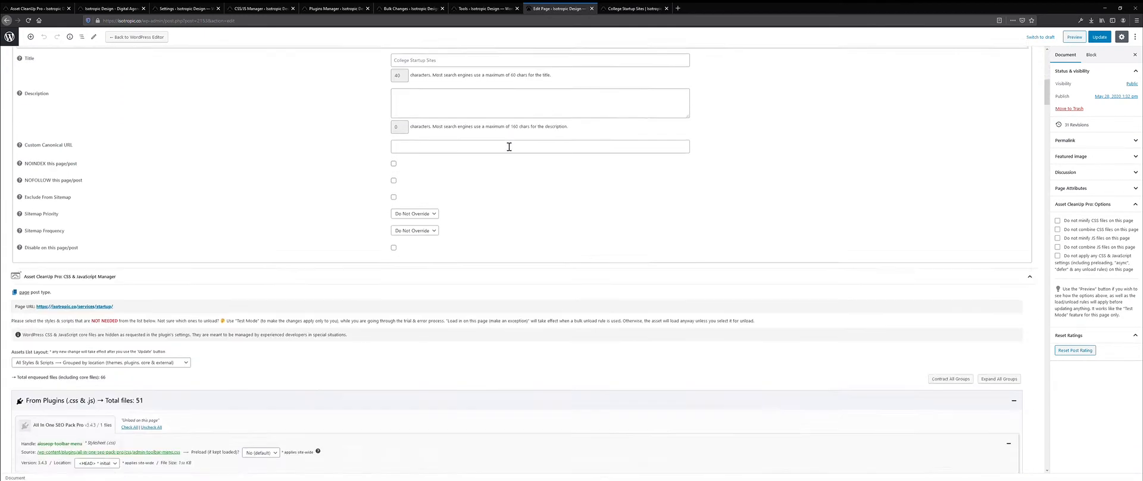
scroll("down", 3)
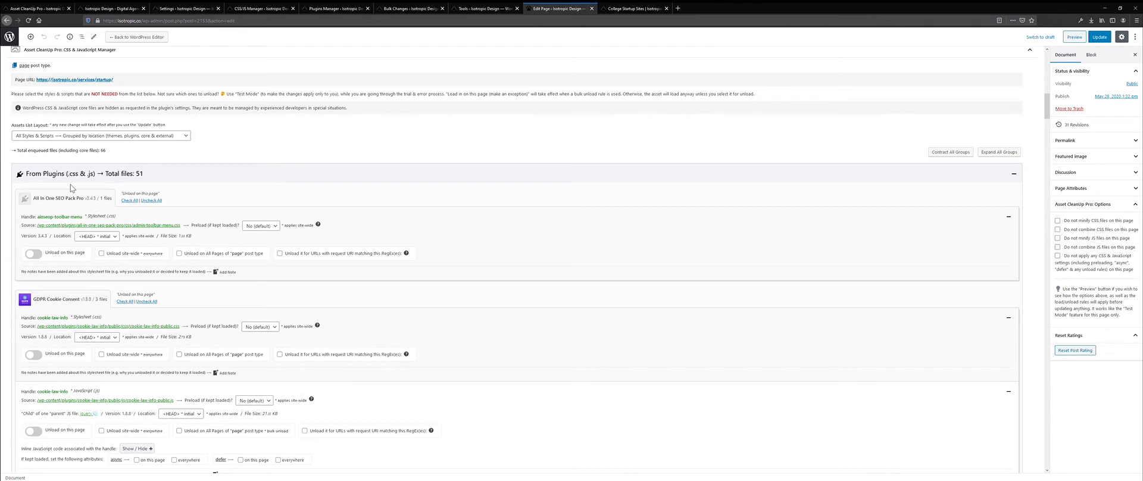
scroll("down", 3)
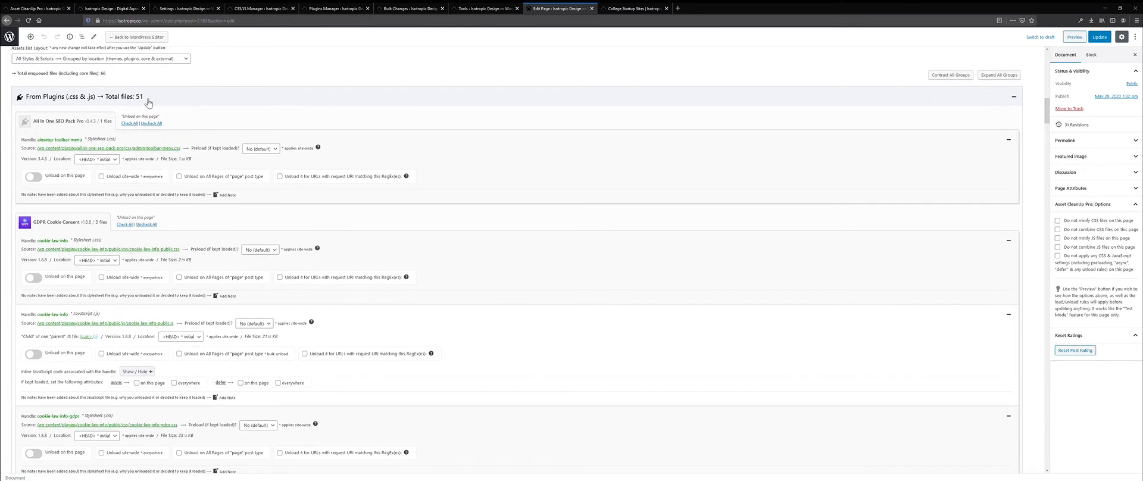
scroll("down", 3)
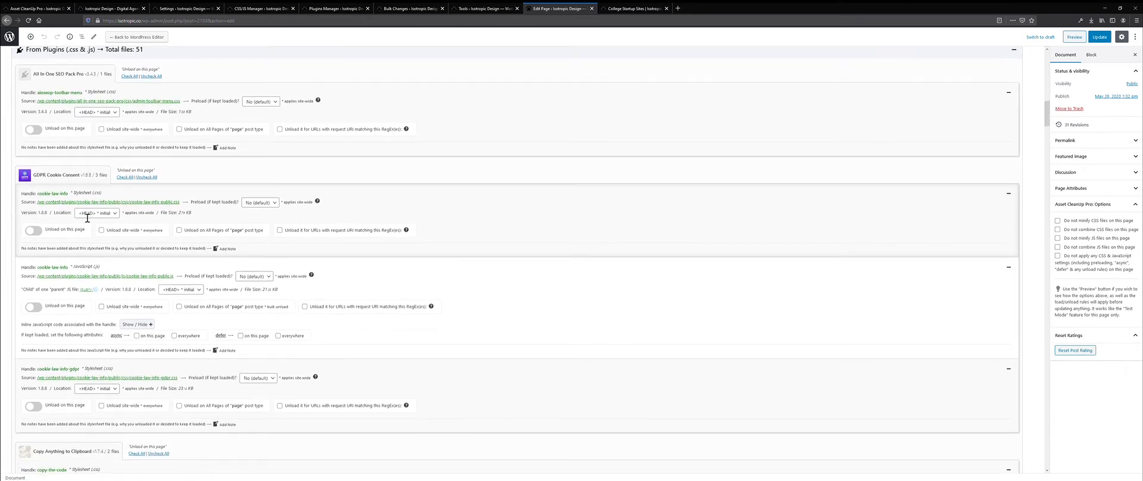
scroll("down", 3)
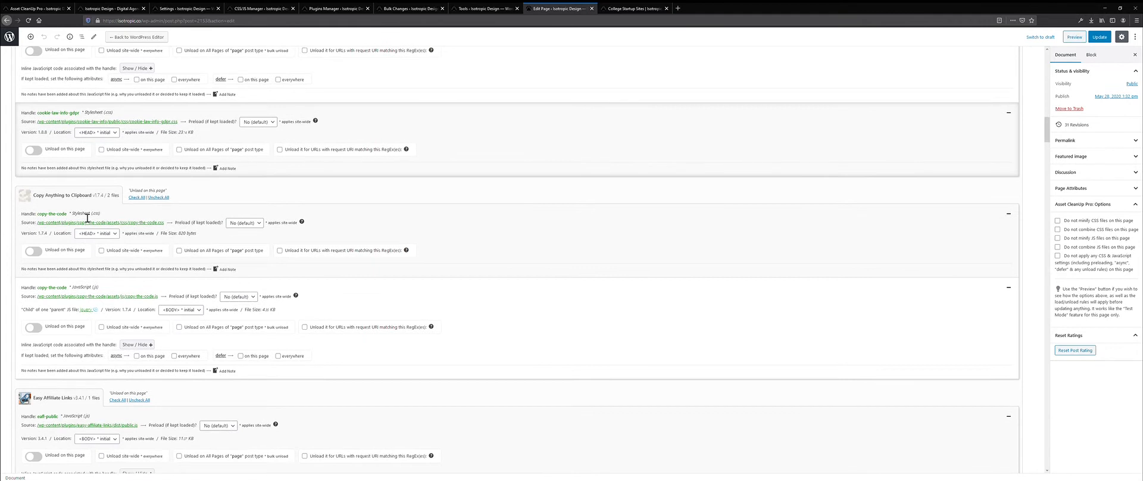
scroll("down", 3)
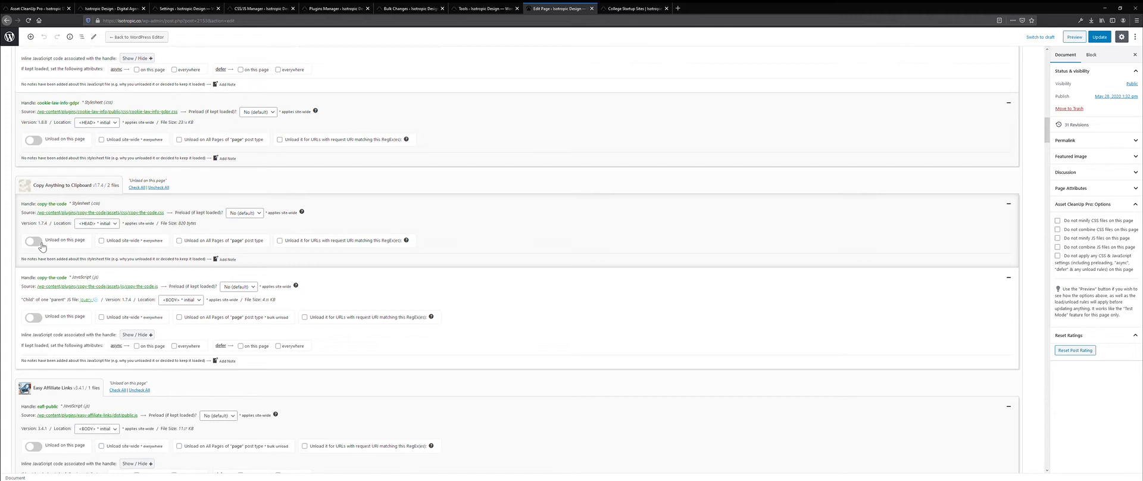
- Set Copy Anything to Clipboard's copy-the-code stylesheet and script to unload on this page
left_click(33, 240)
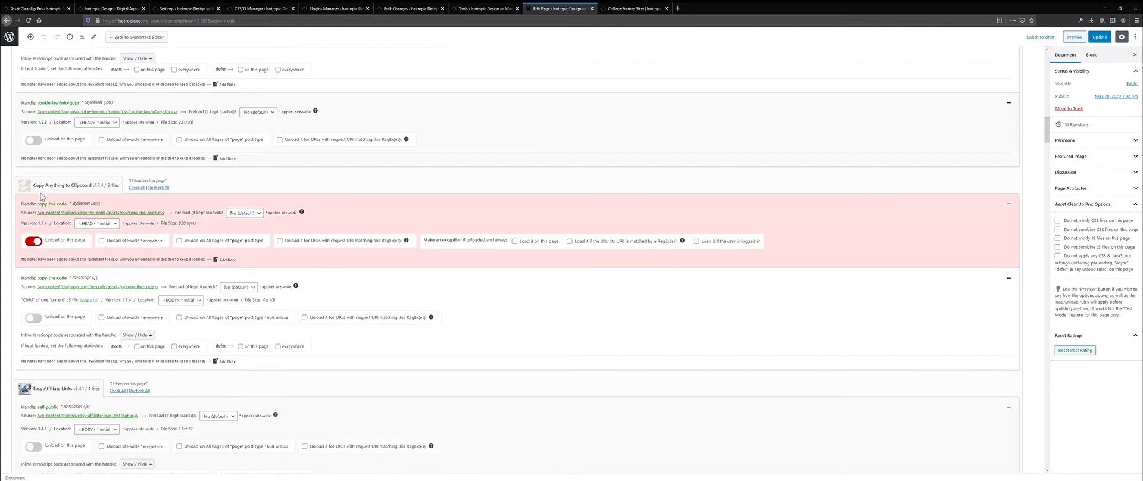
left_click(33, 316)
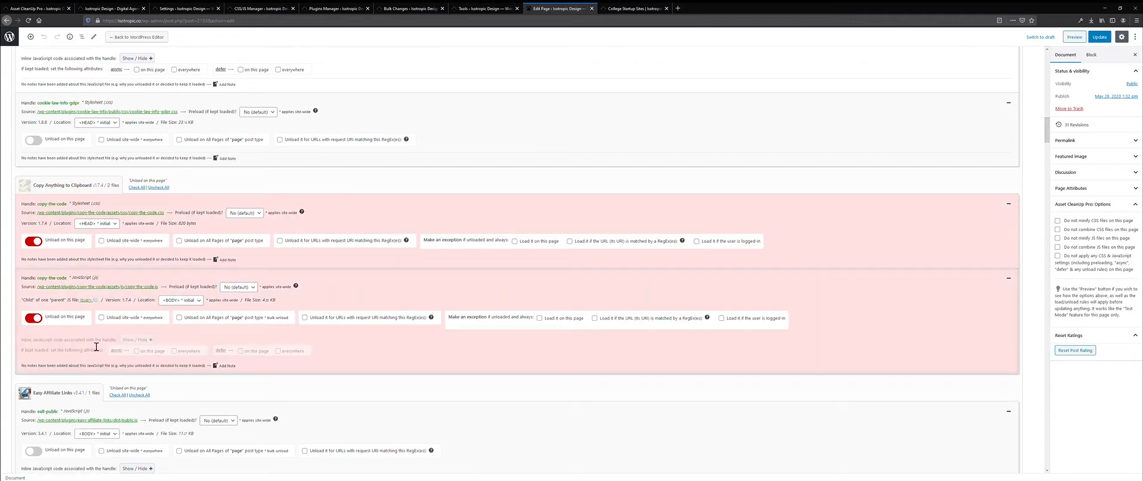
scroll("down", 3)
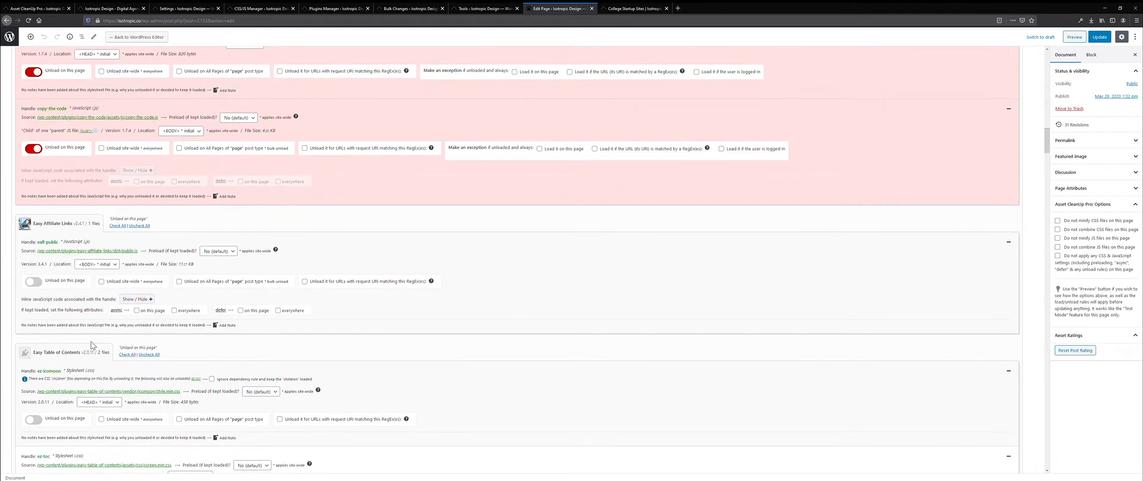
scroll("down", 3)
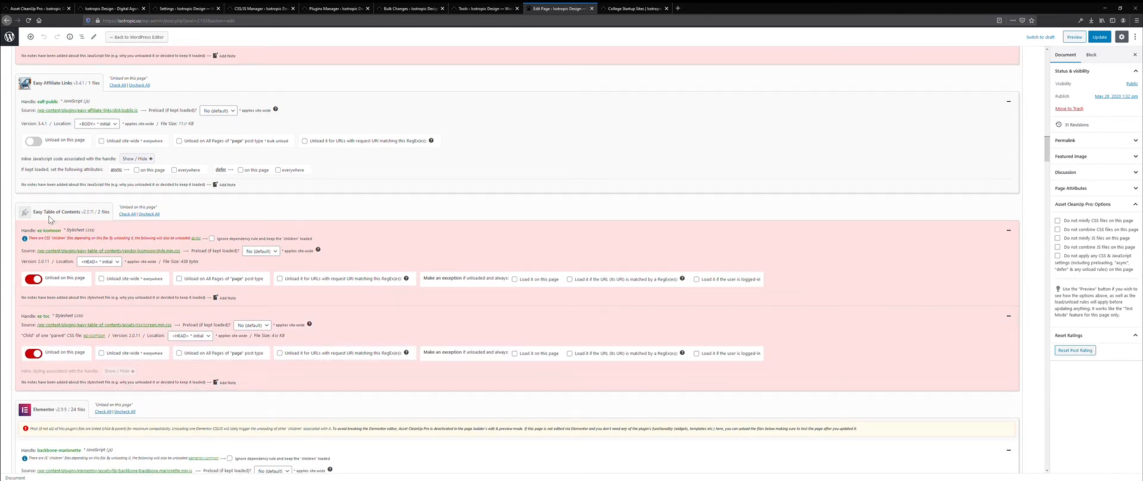
scroll("down", 3)
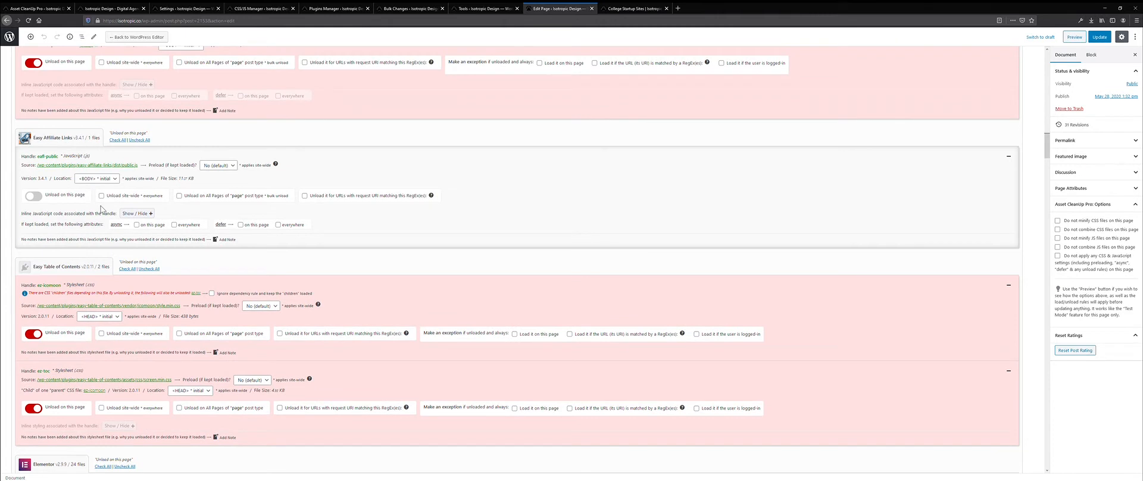
mouse_move(120, 211)
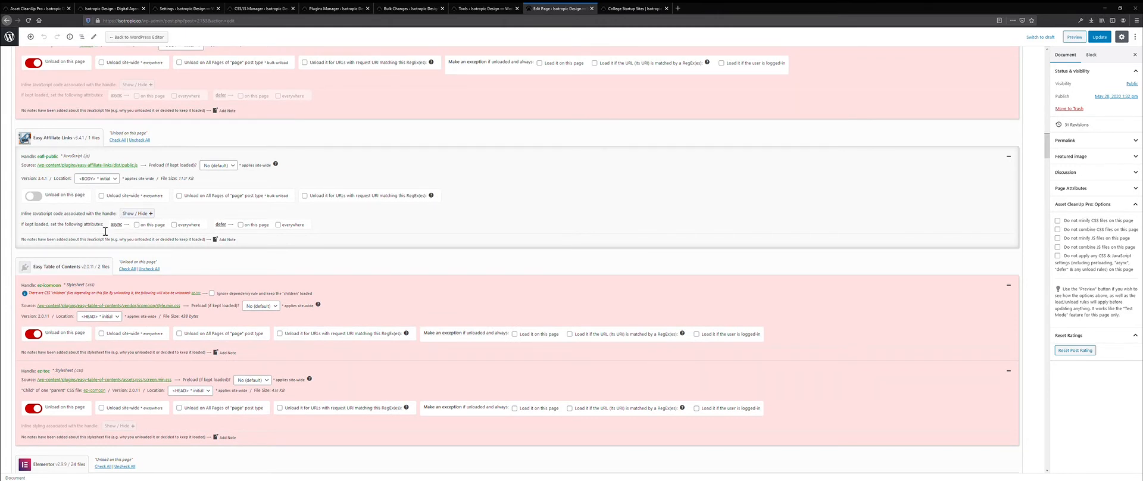
mouse_move(173, 228)
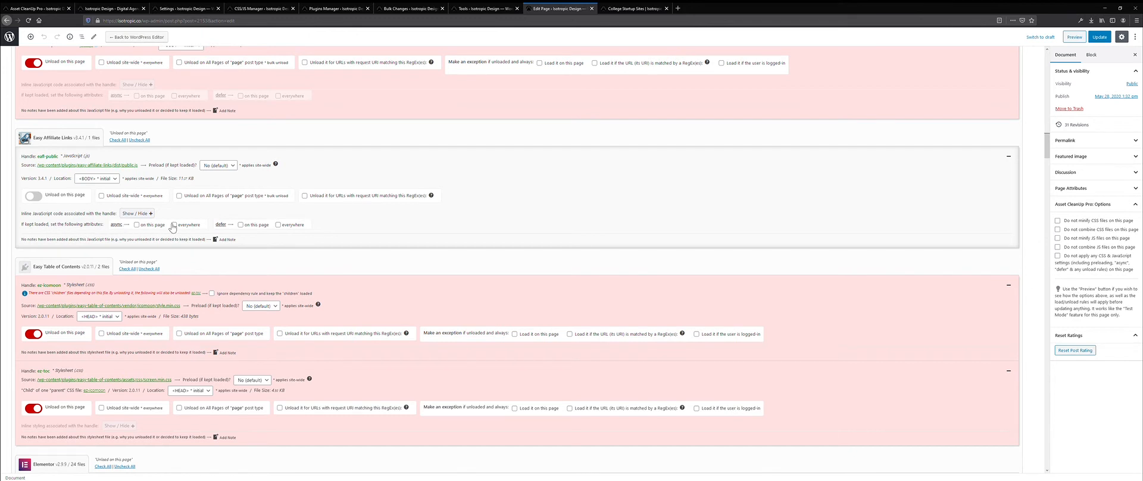
mouse_move(250, 227)
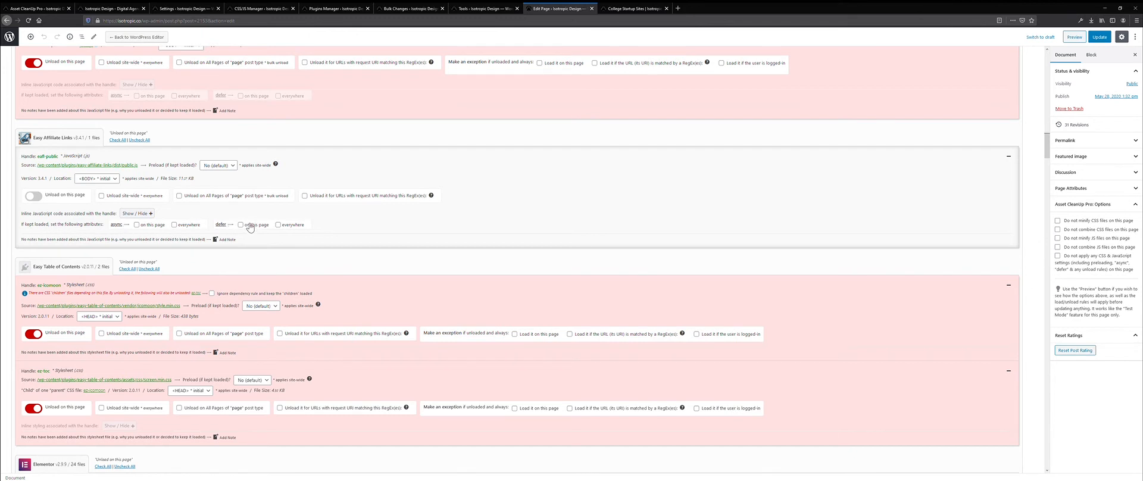
mouse_move(144, 198)
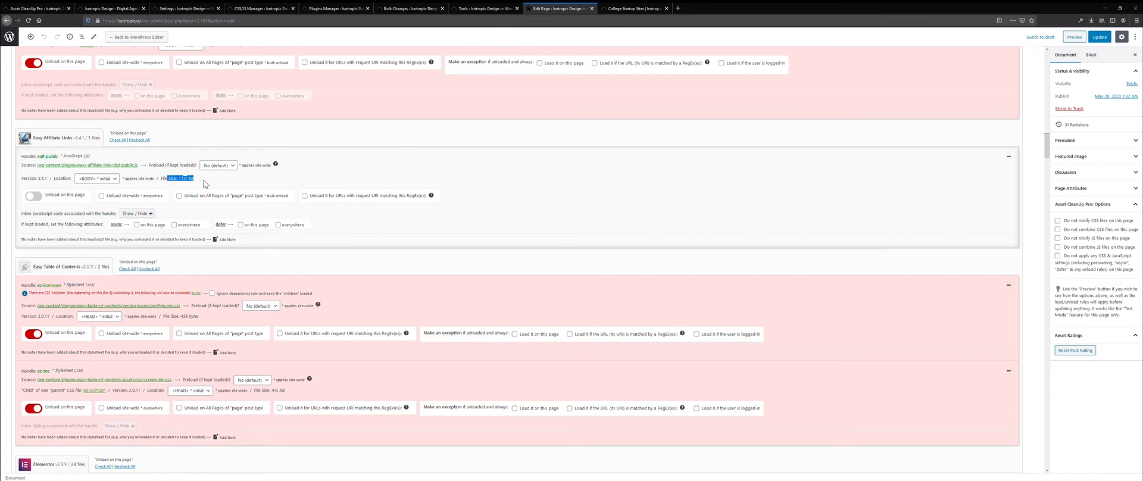
- Review the remaining theme, core, external and hardcoded assets in the list
scroll("down", 3)
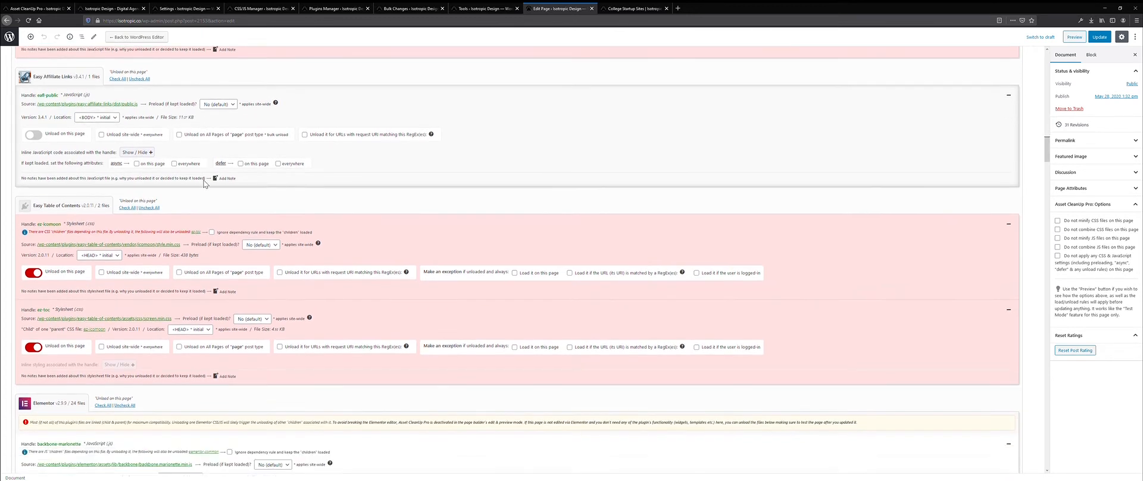
scroll("down", 3)
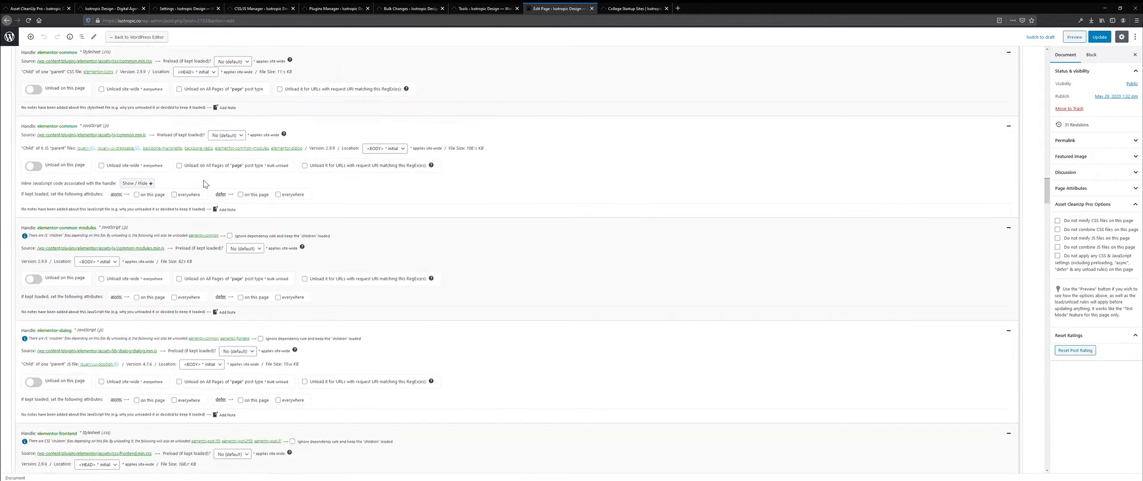
scroll("down", 3)
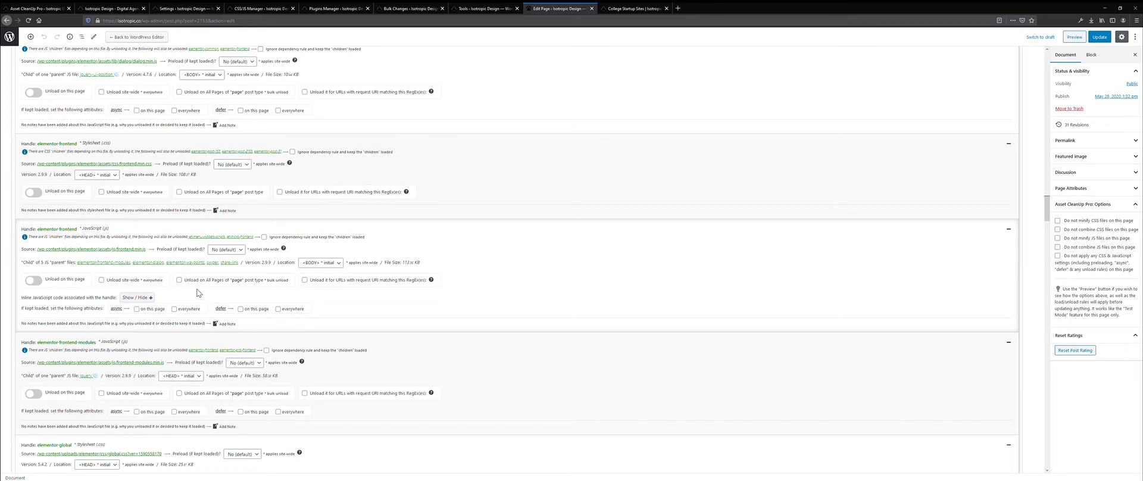
scroll("down", 3)
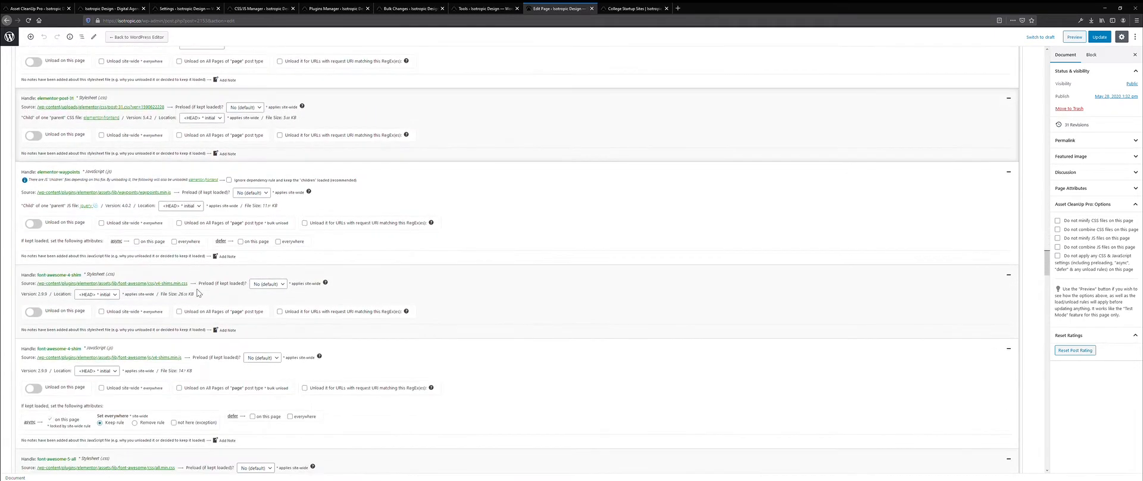
scroll("down", 3)
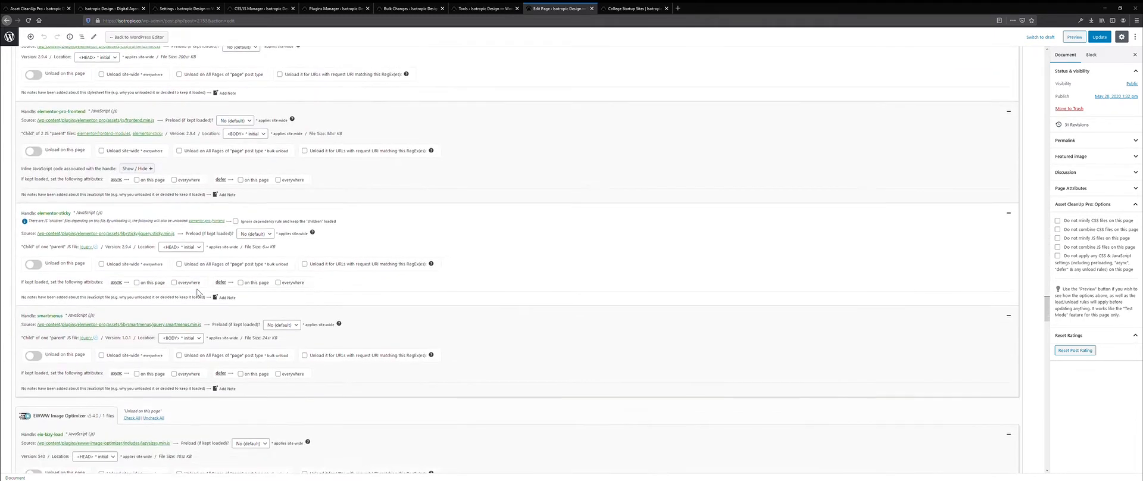
scroll("down", 3)
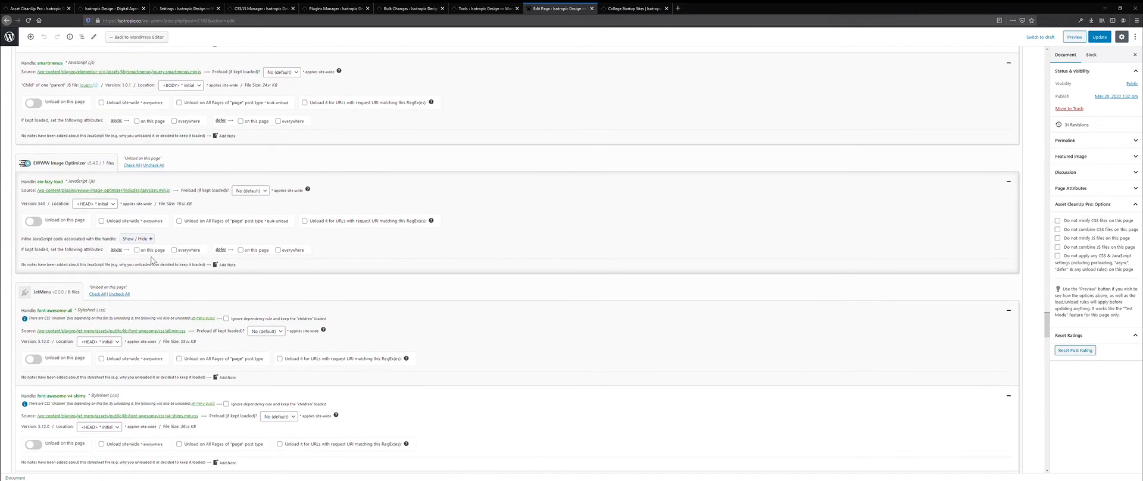
scroll("down", 3)
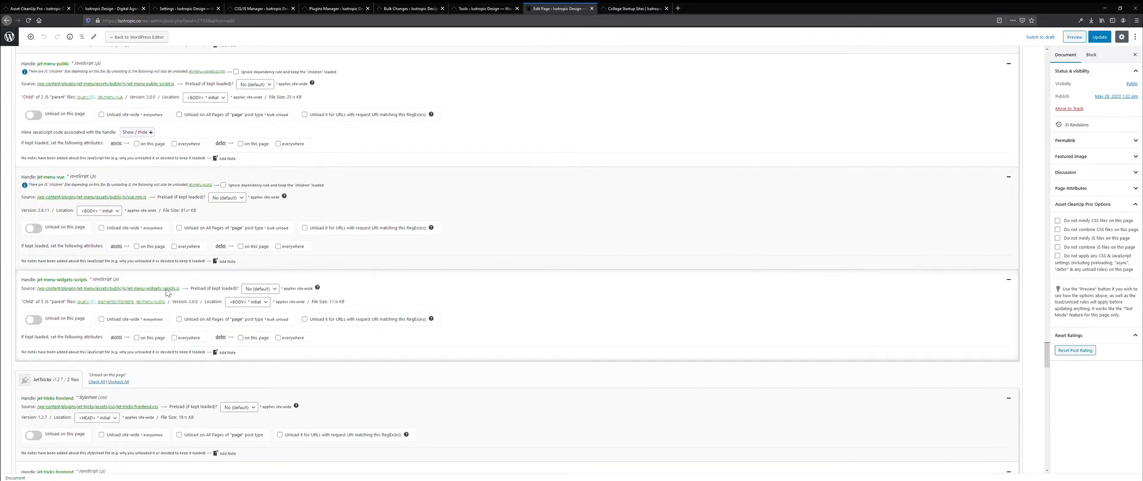
scroll("down", 3)
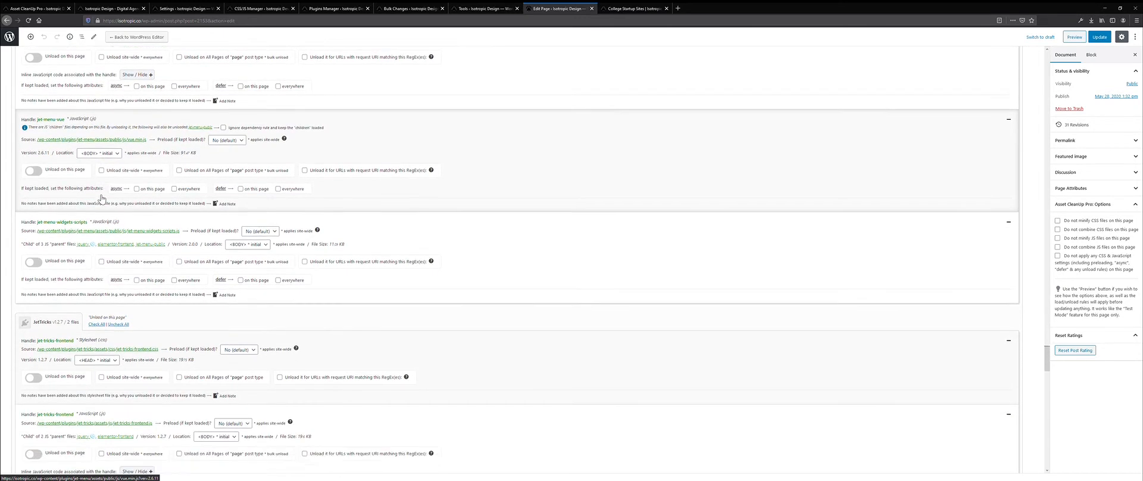
scroll("down", 3)
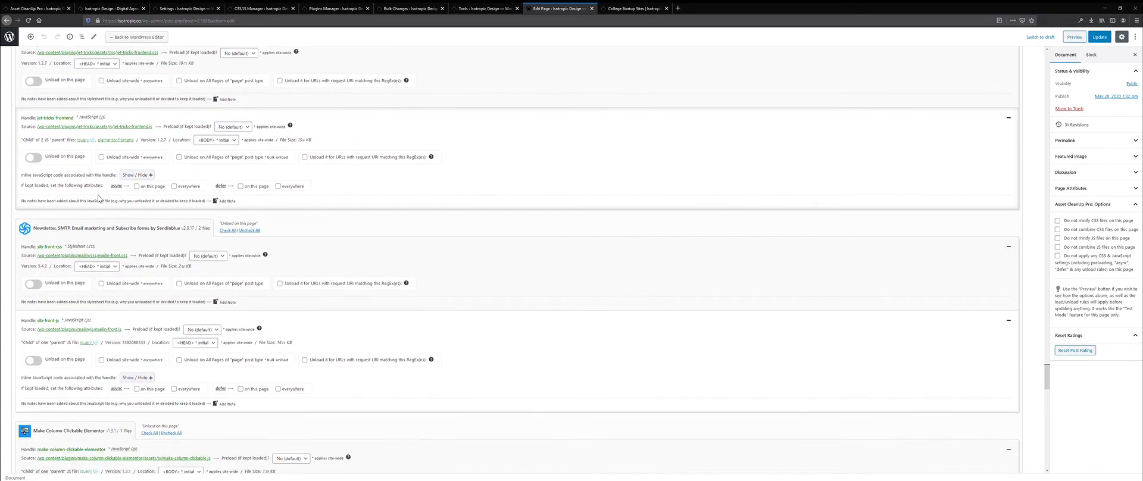
scroll("down", 3)
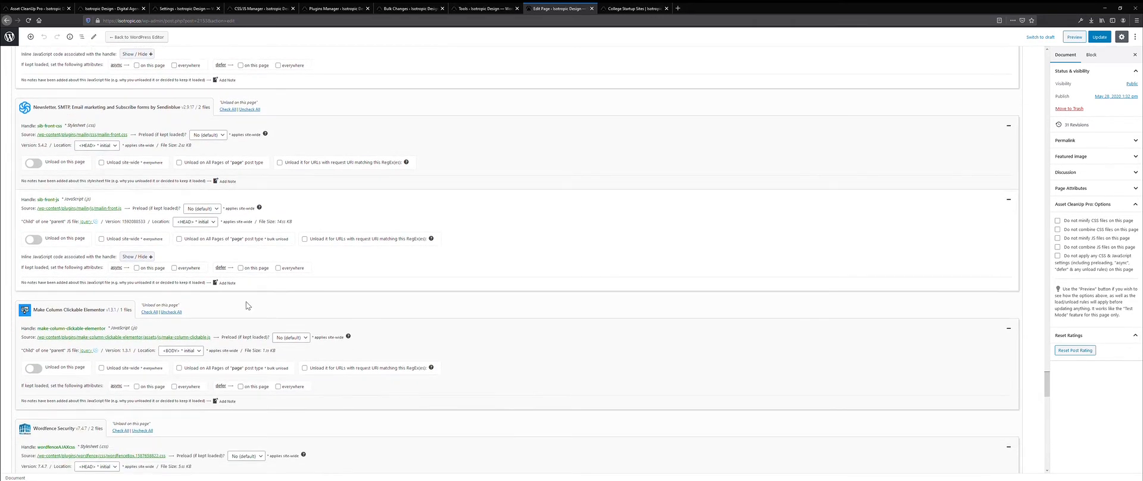
scroll("down", 3)
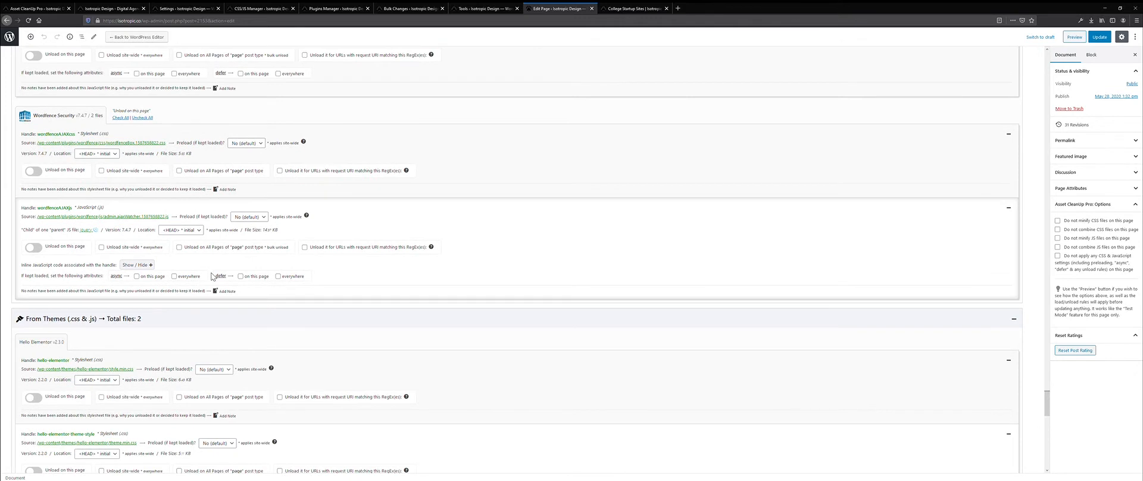
scroll("down", 3)
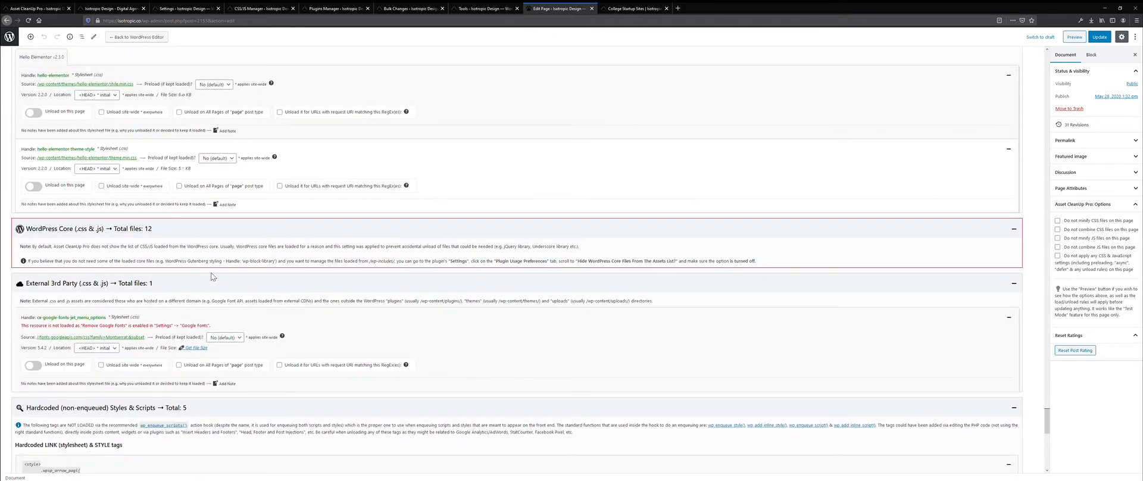
scroll("down", 3)
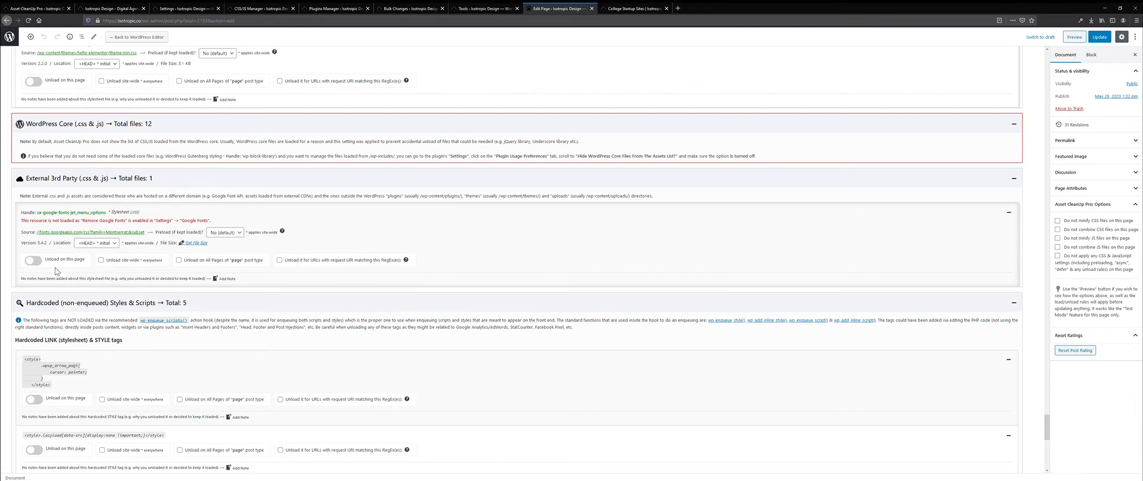
scroll("down", 3)
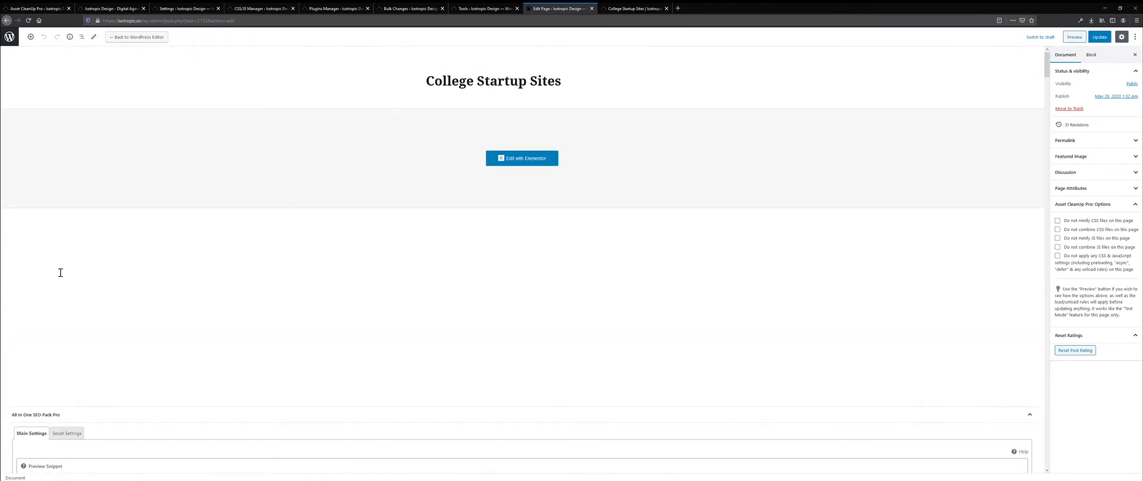
- Return to the Asset CleanUp Pro 1.1.7.3 welcome page in the admin
scroll("down", 3)
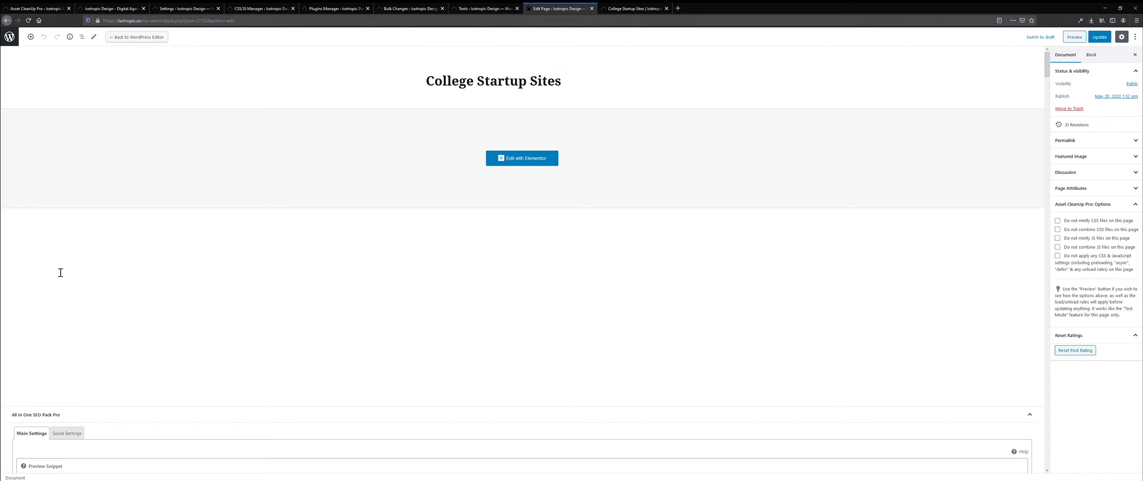
mouse_move(329, 138)
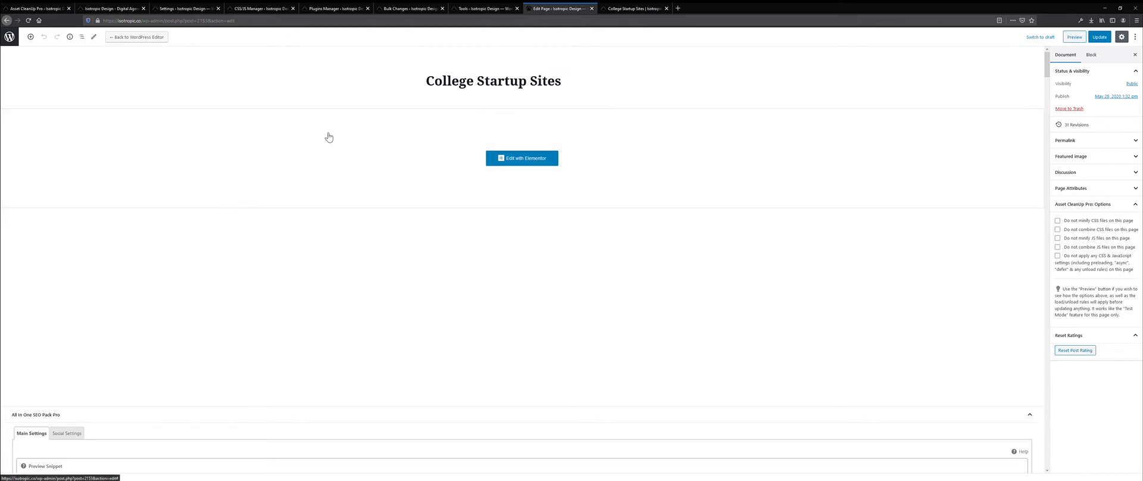
left_click(37, 7)
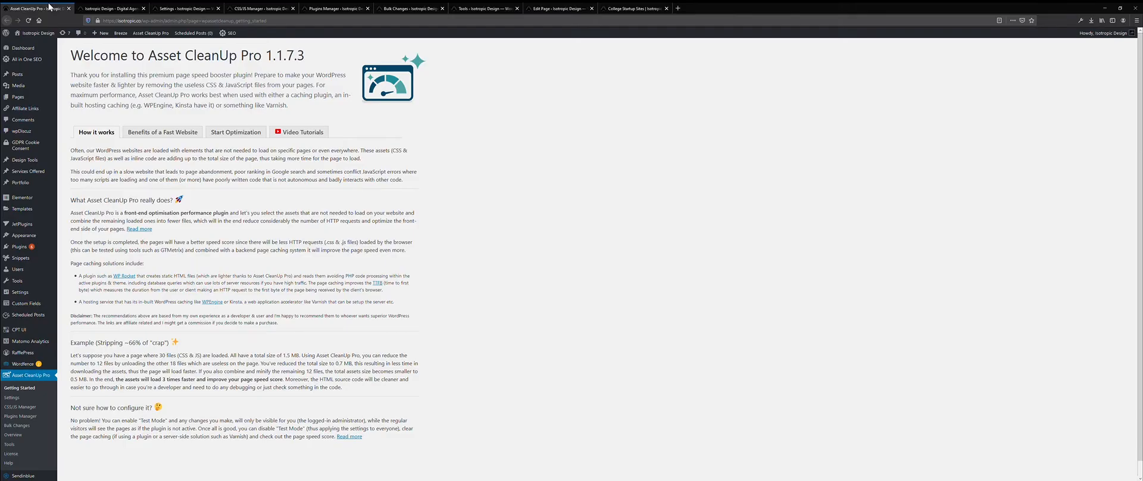
- Open the Plugins Manager, listing 28 plugins with no unload rules
left_click(12, 397)
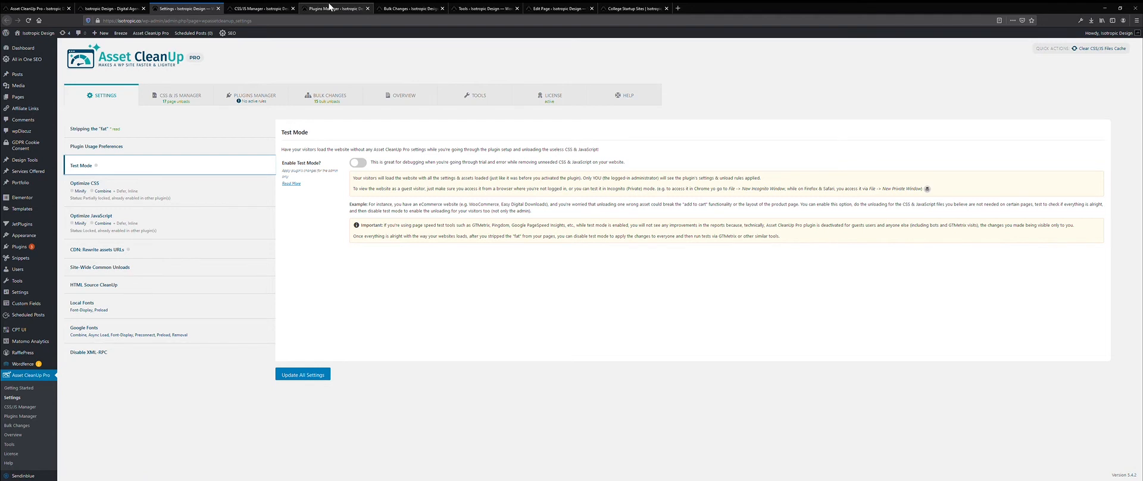
left_click(253, 96)
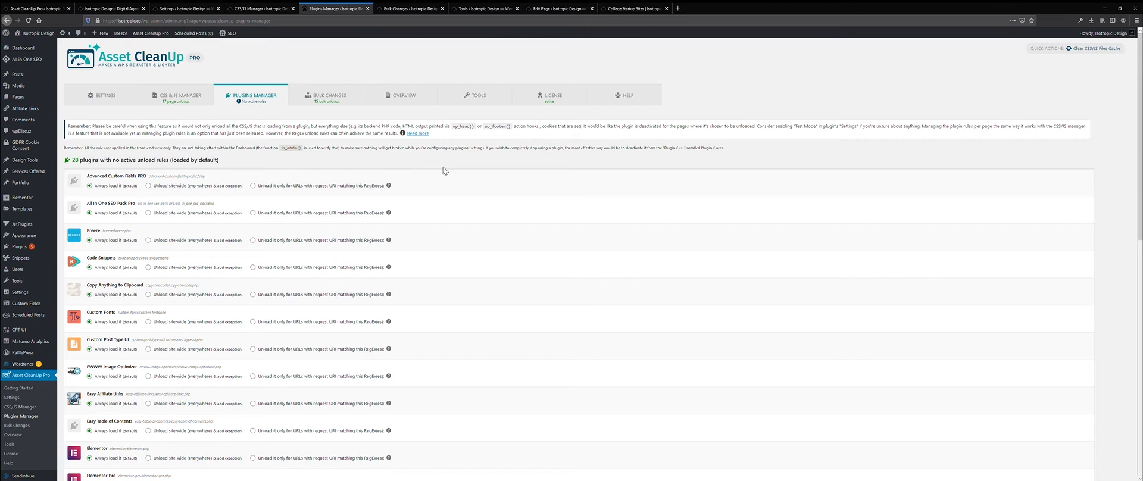
mouse_move(459, 251)
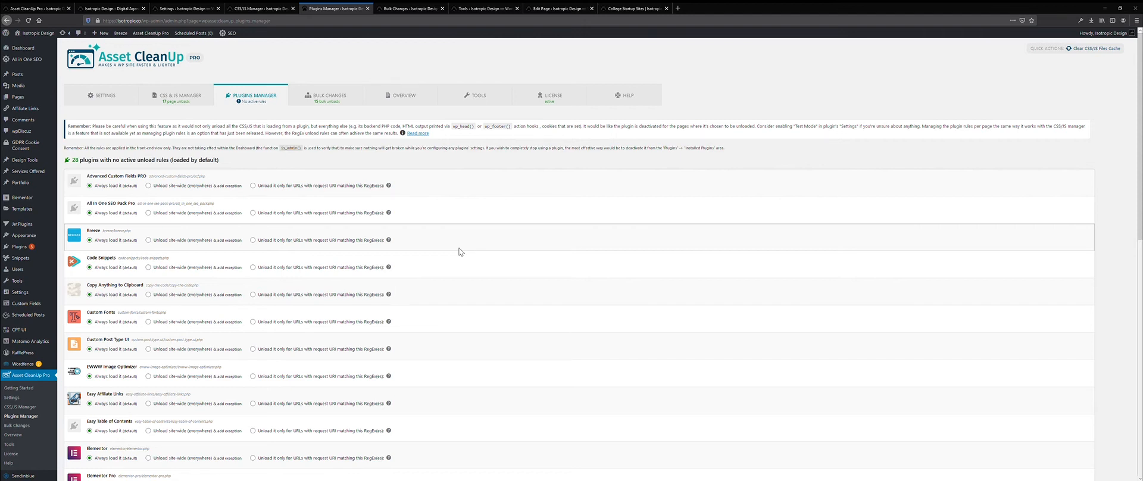
mouse_move(154, 335)
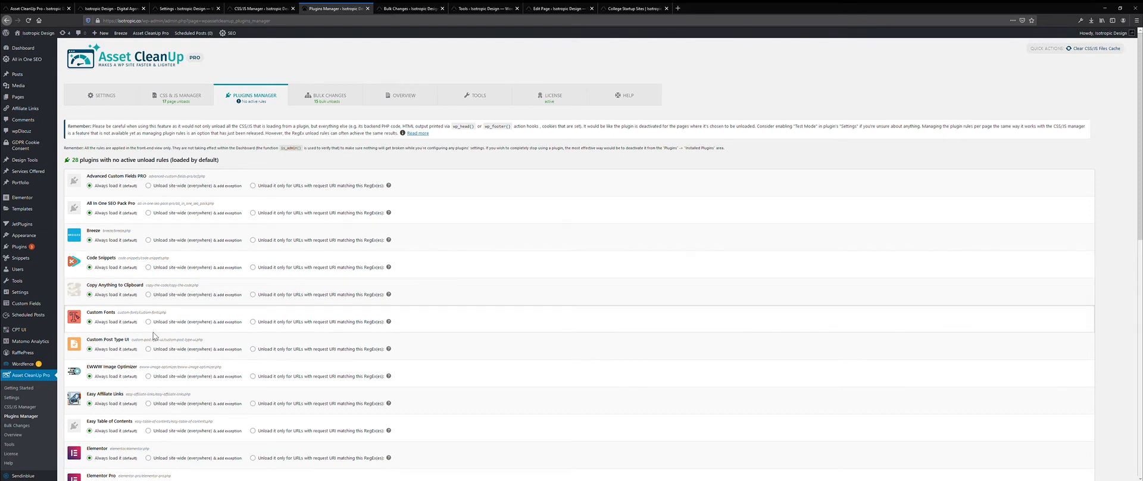
mouse_move(114, 322)
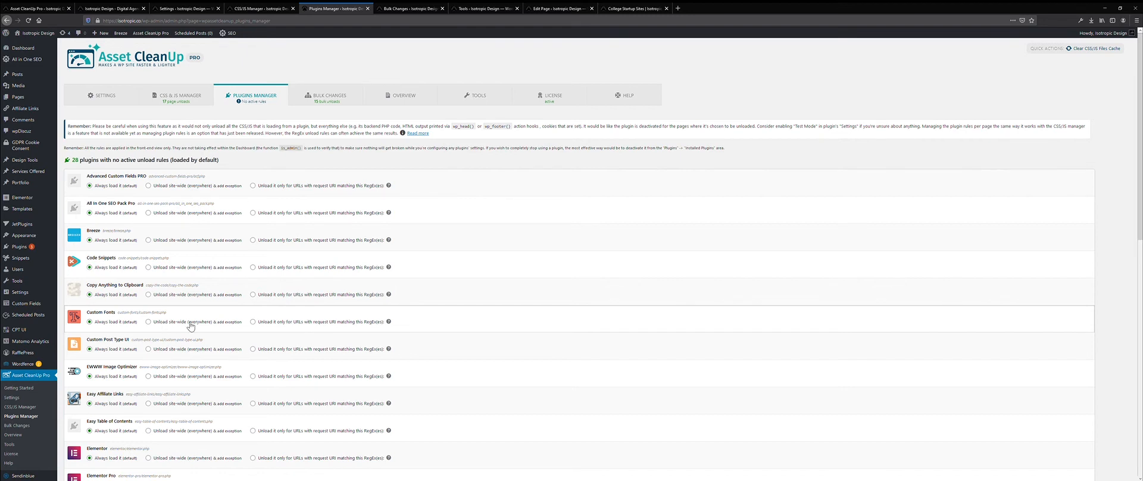
left_click(149, 321)
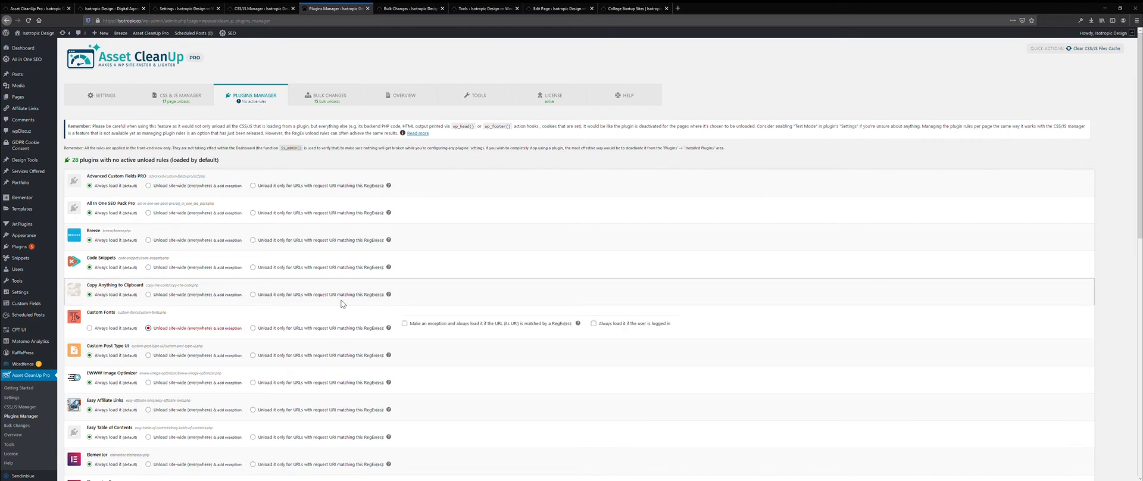
left_click(403, 324)
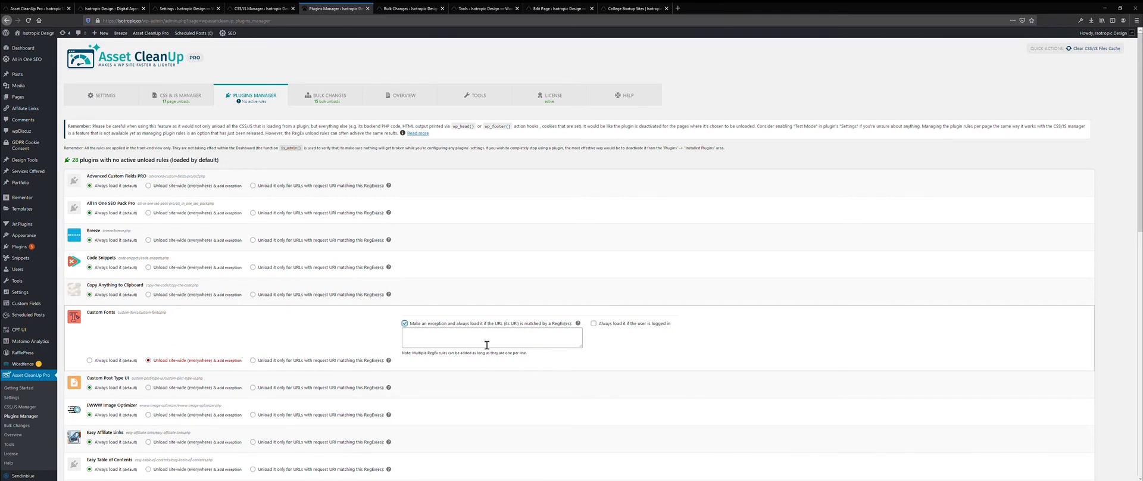
mouse_move(562, 343)
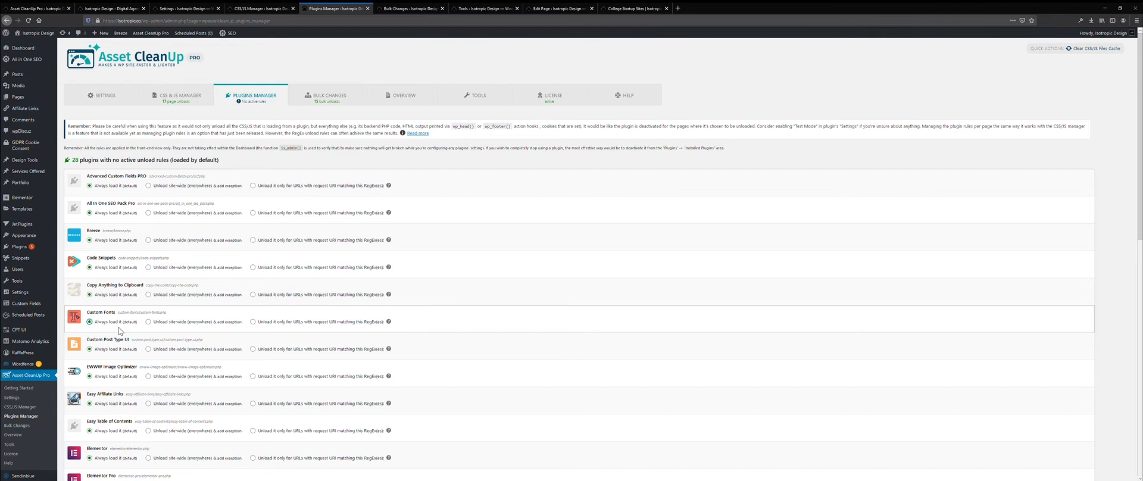
mouse_move(217, 332)
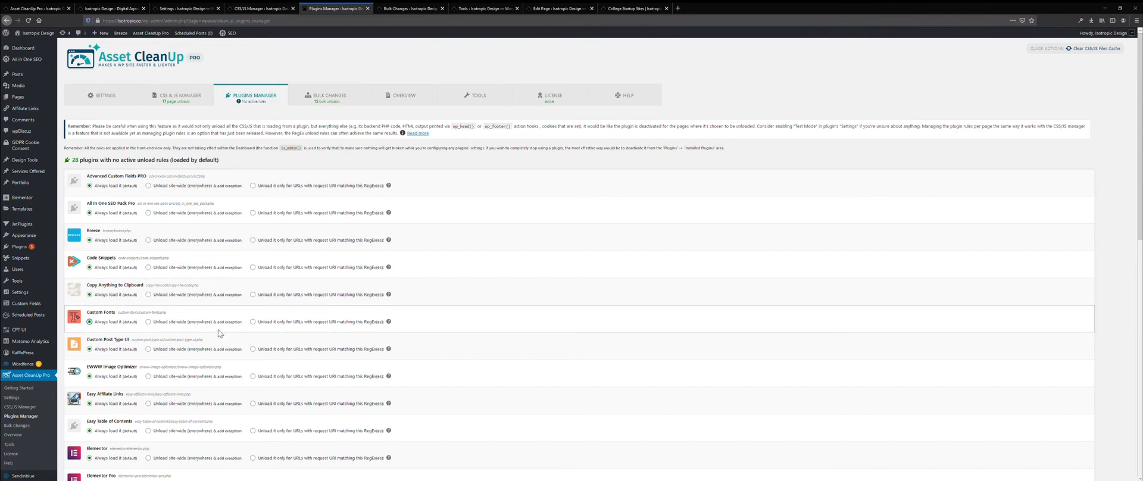
mouse_move(244, 325)
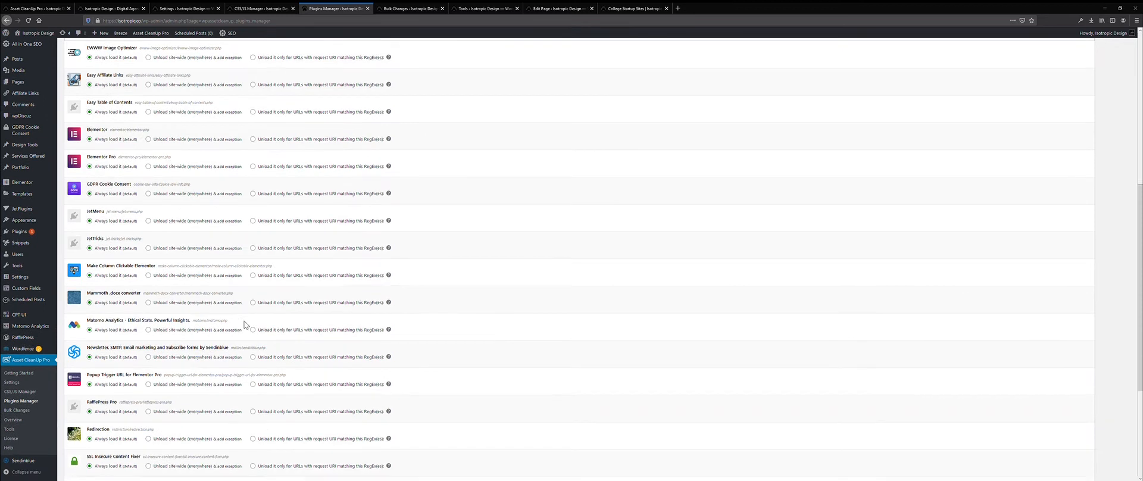
scroll("down", 3)
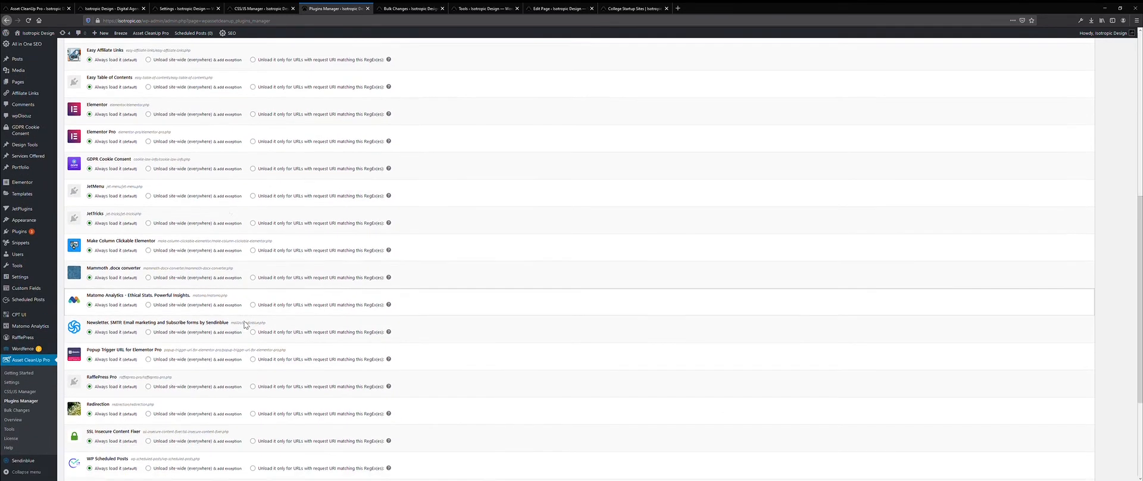
scroll("down", 3)
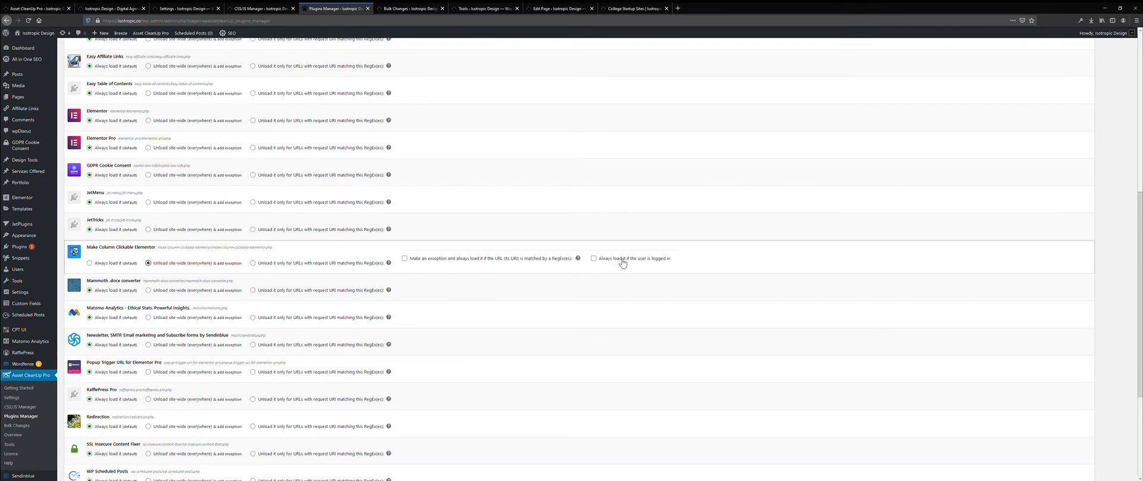
mouse_move(184, 245)
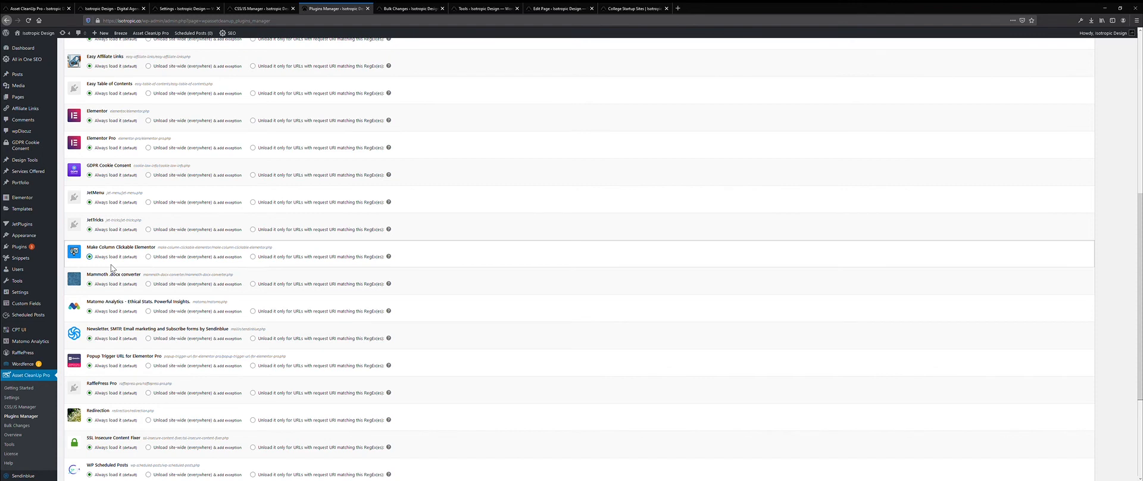
mouse_move(150, 276)
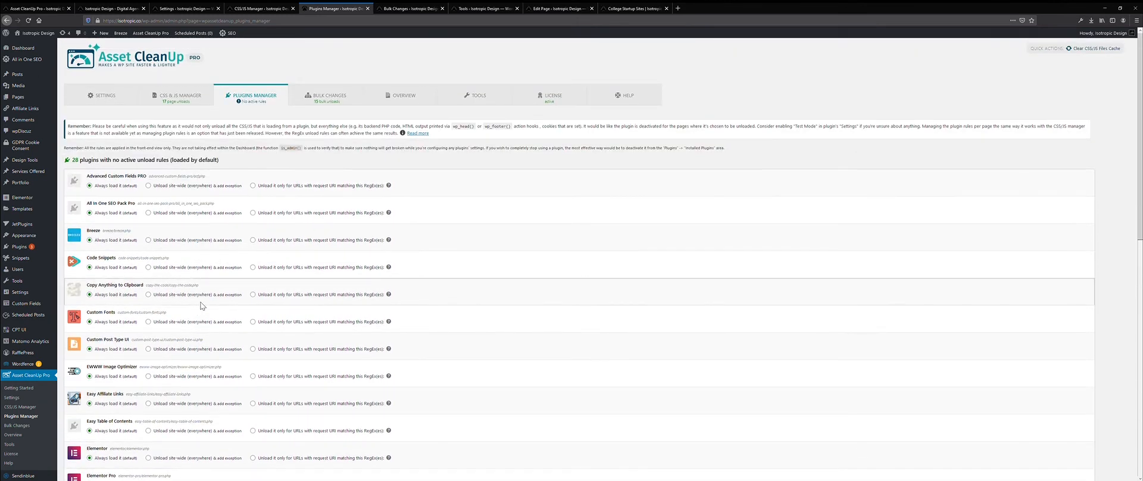
mouse_move(256, 119)
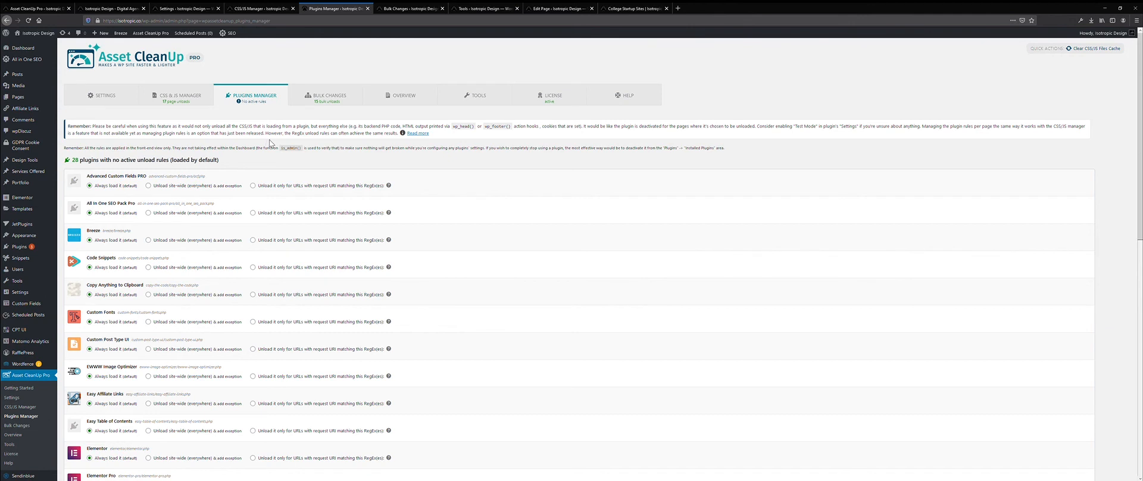
mouse_move(328, 137)
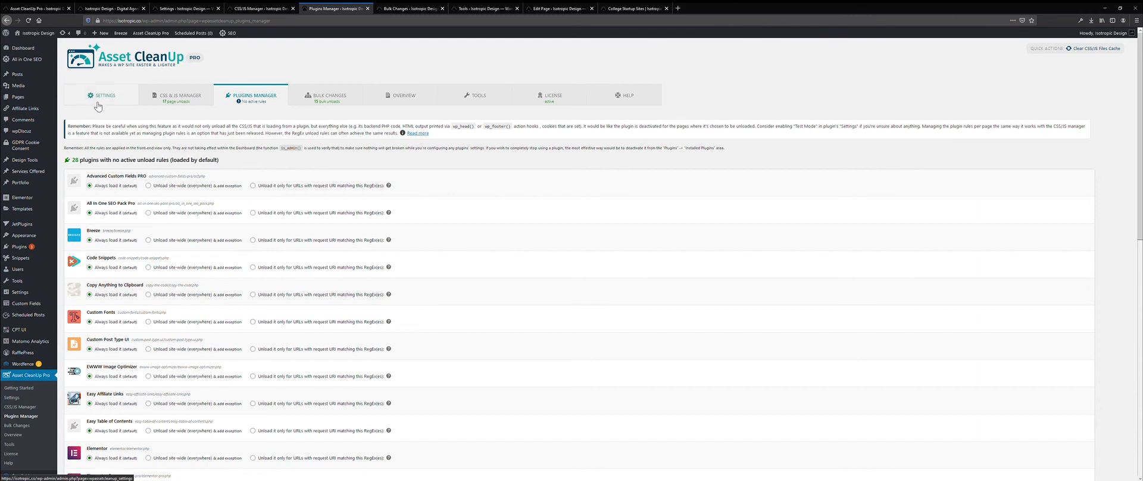
- Move through Settings and Plugins Manager to the CSS & JS Manager's Homepage tab
left_click(103, 95)
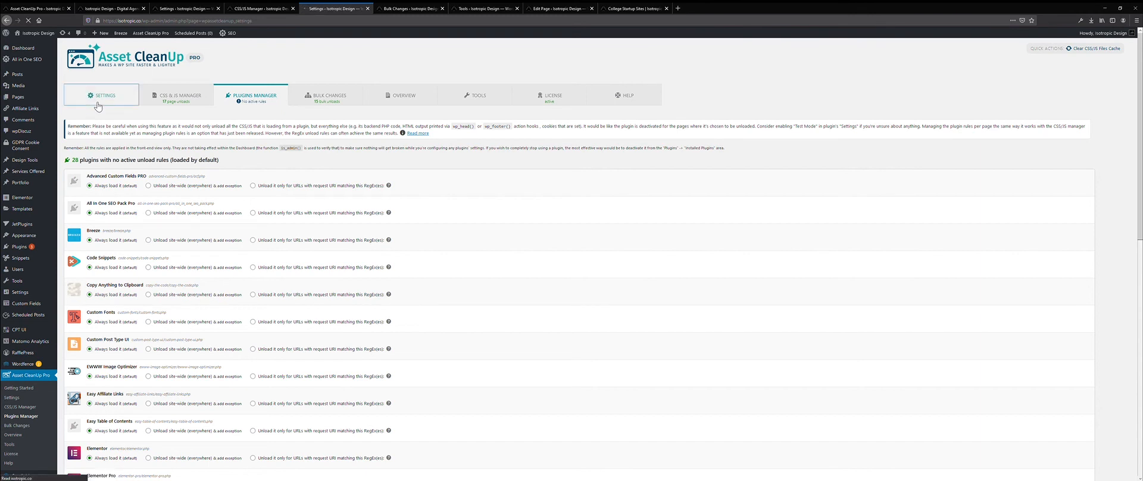
left_click(105, 95)
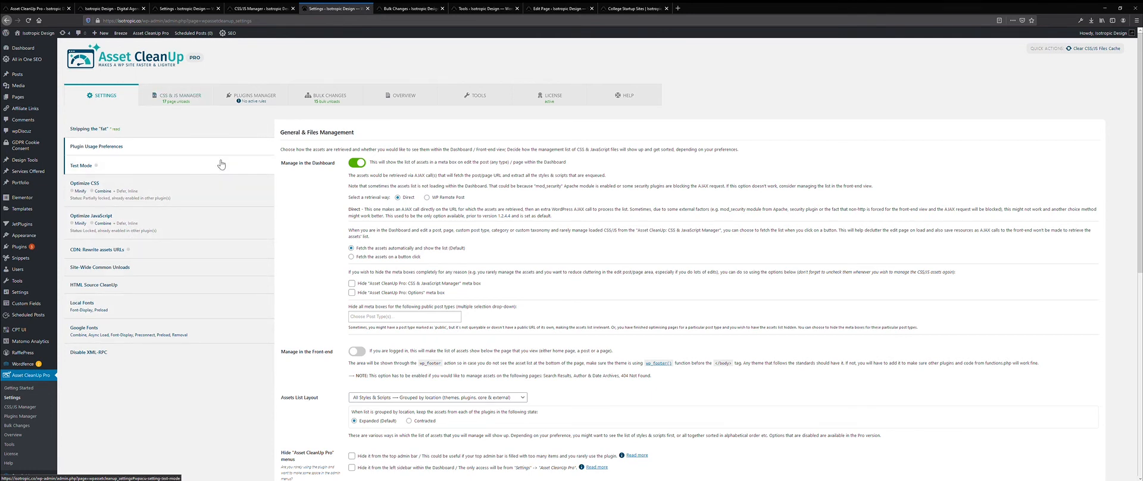
left_click(251, 95)
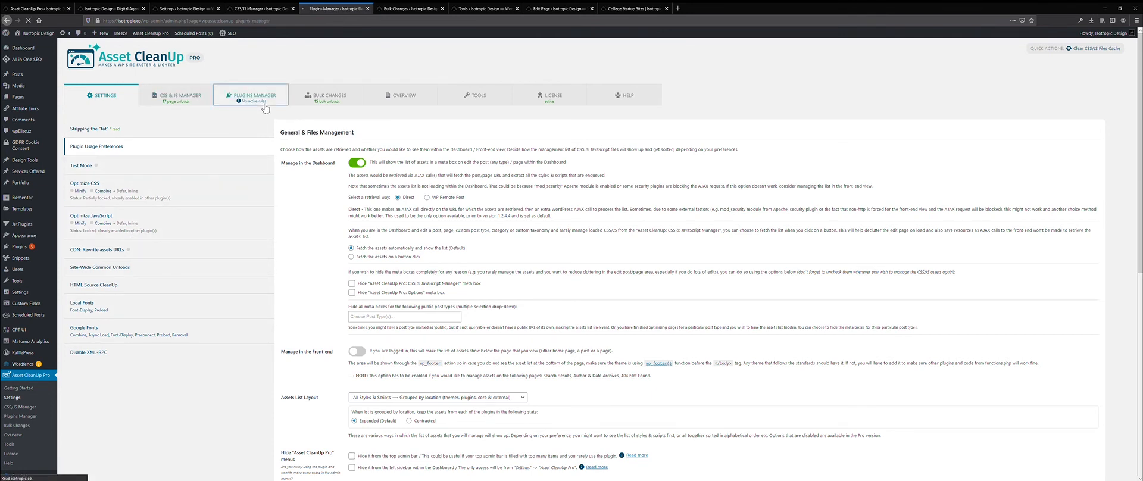
left_click(253, 95)
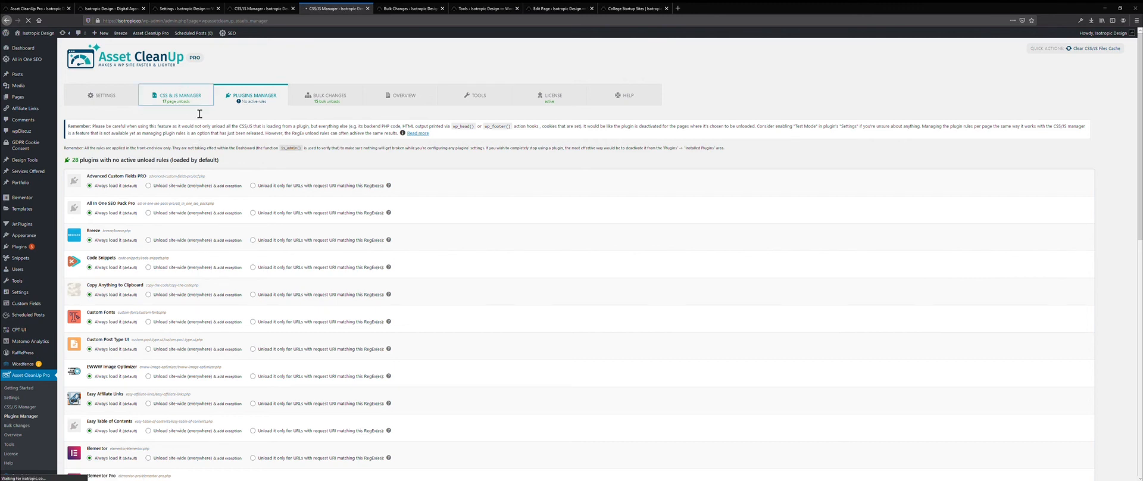
left_click(176, 95)
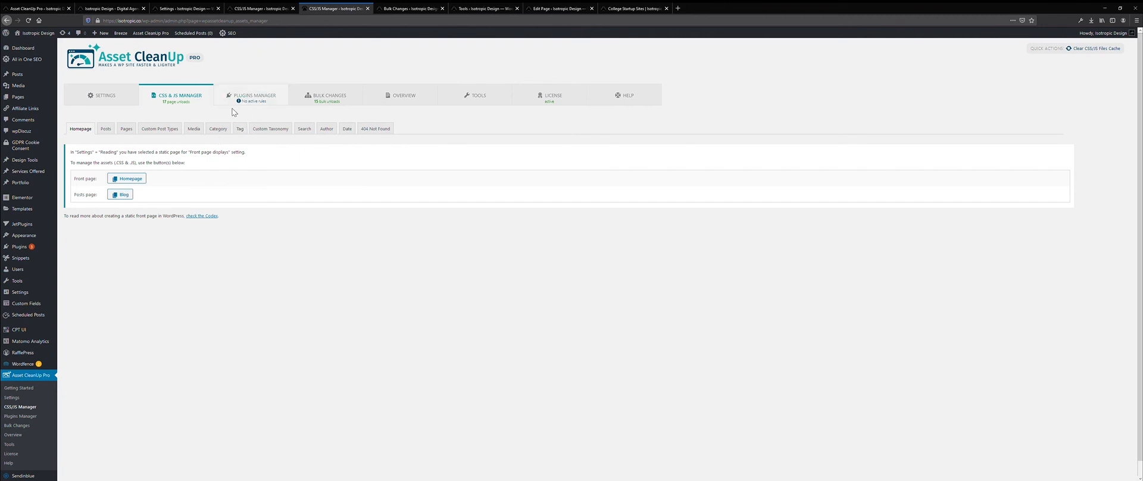
mouse_move(295, 54)
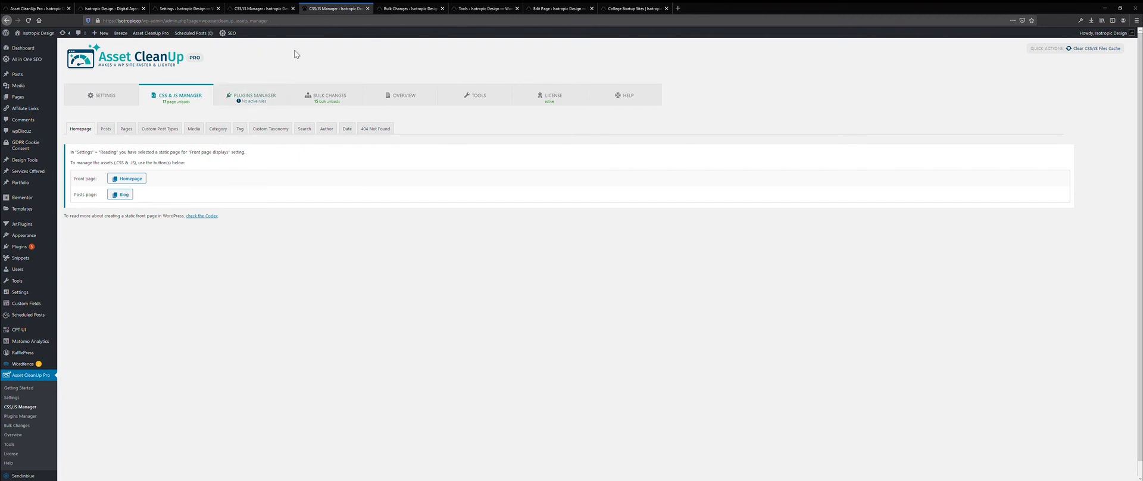
mouse_move(452, 113)
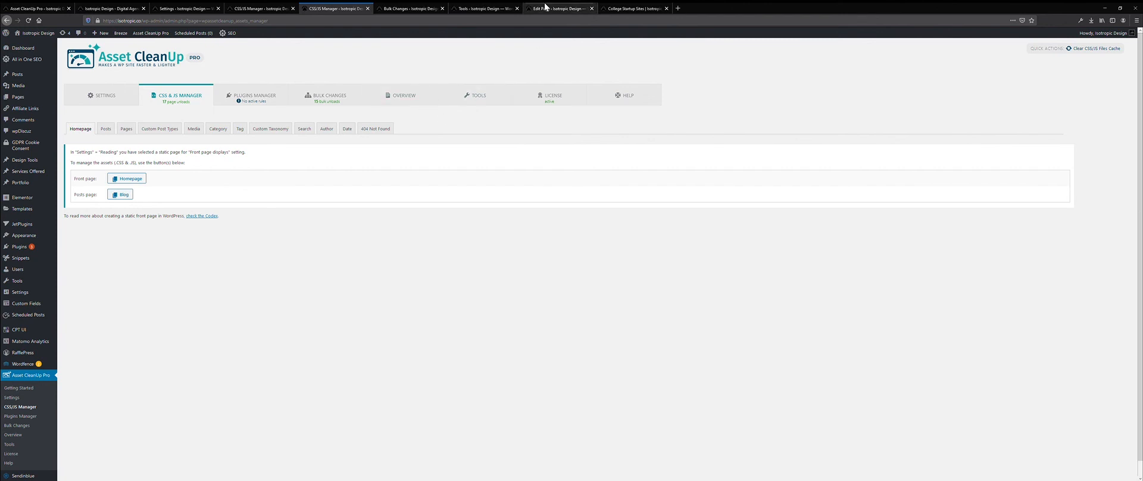
- Back in the page editor, review the unloaded Copy Anything to Clipboard CSS and JS
left_click(558, 7)
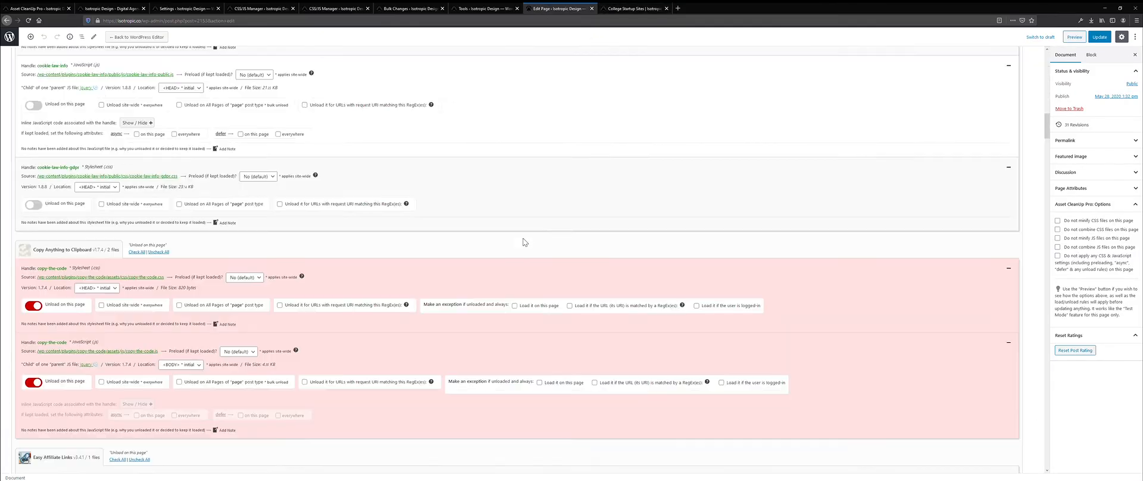
scroll("down", 3)
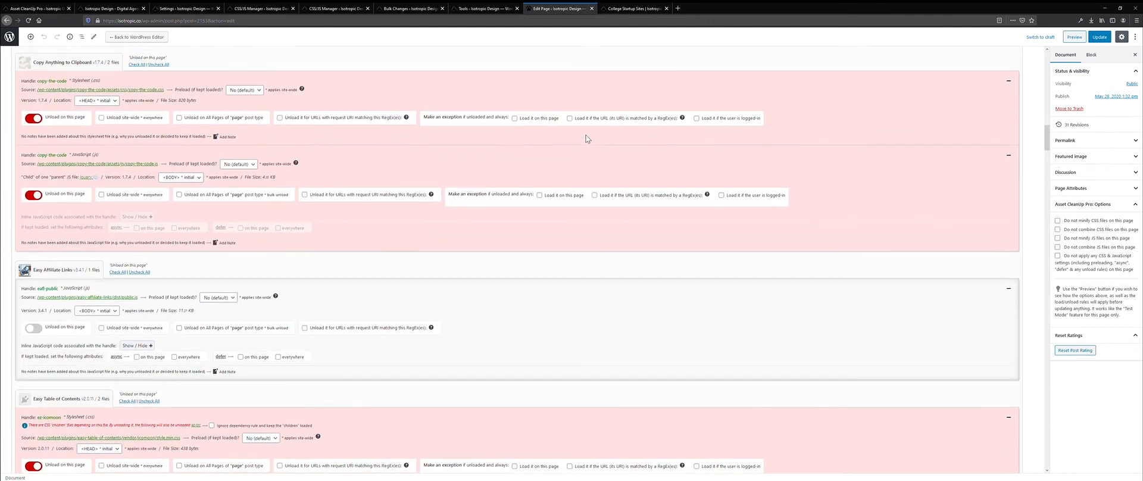
scroll("down", 3)
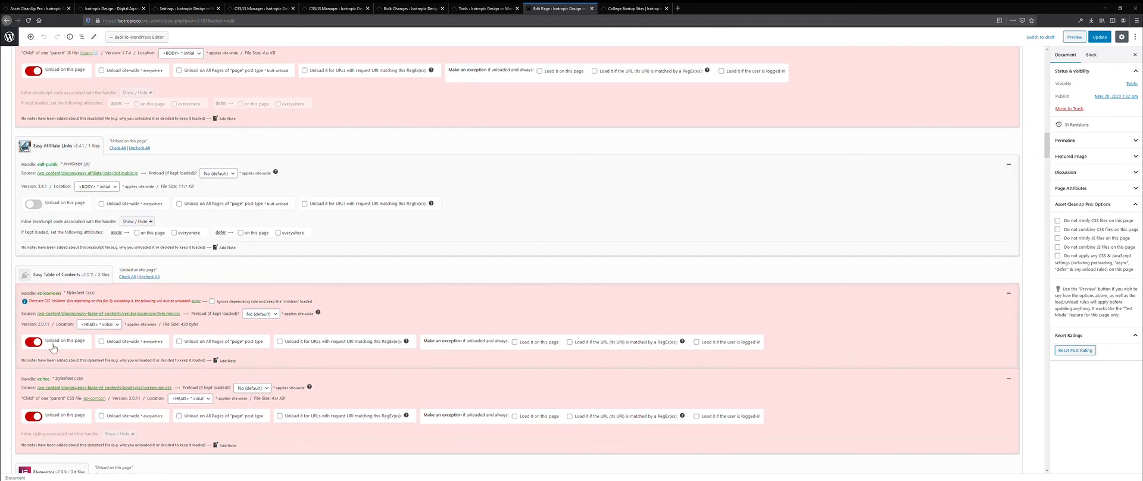
mouse_move(285, 366)
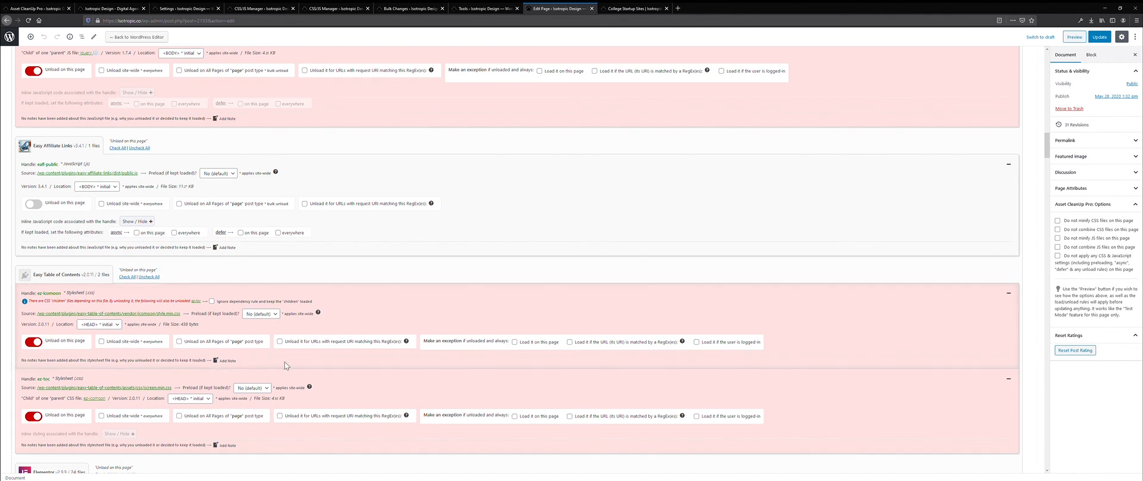
mouse_move(85, 258)
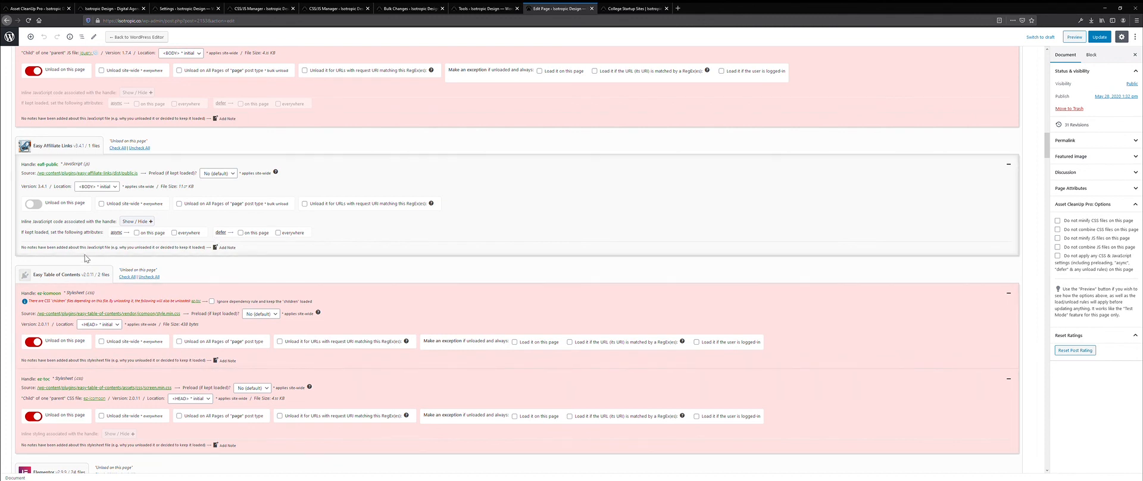
scroll("down", 3)
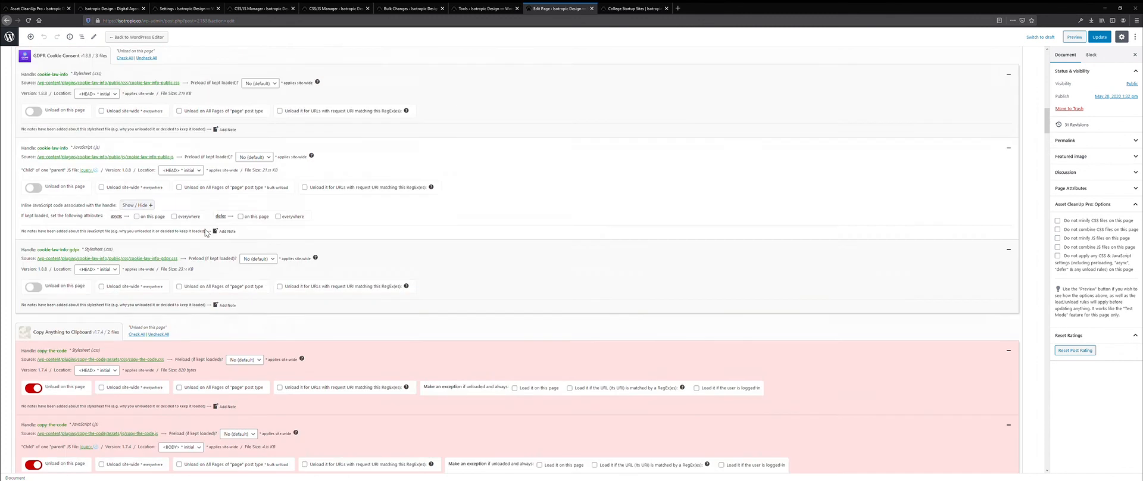